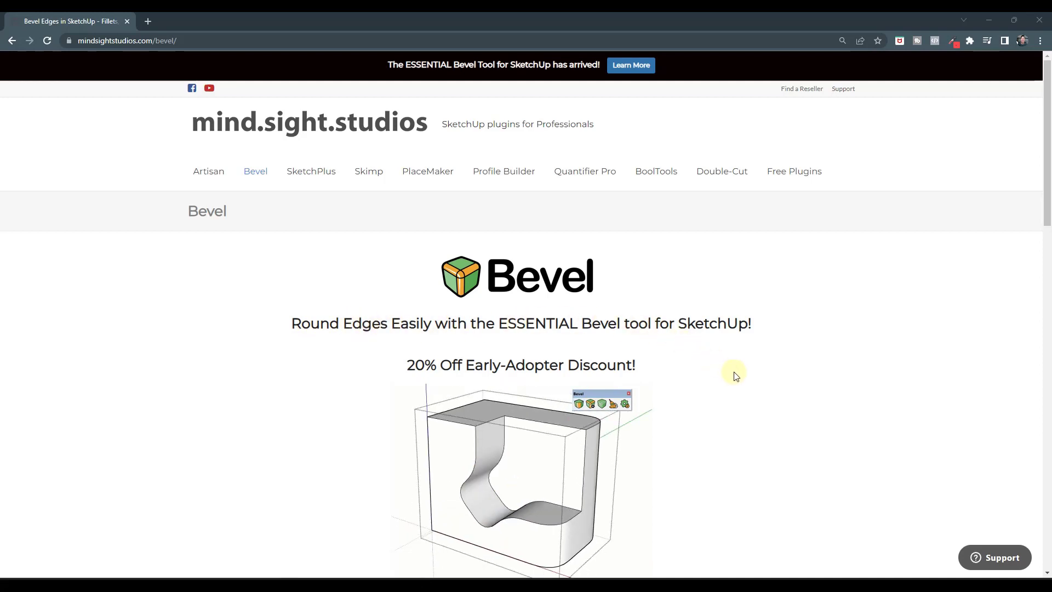
# Skim past the early-adopter discount heading, then pick a vertical cube edge with Bevel
pyautogui.scroll(-3)
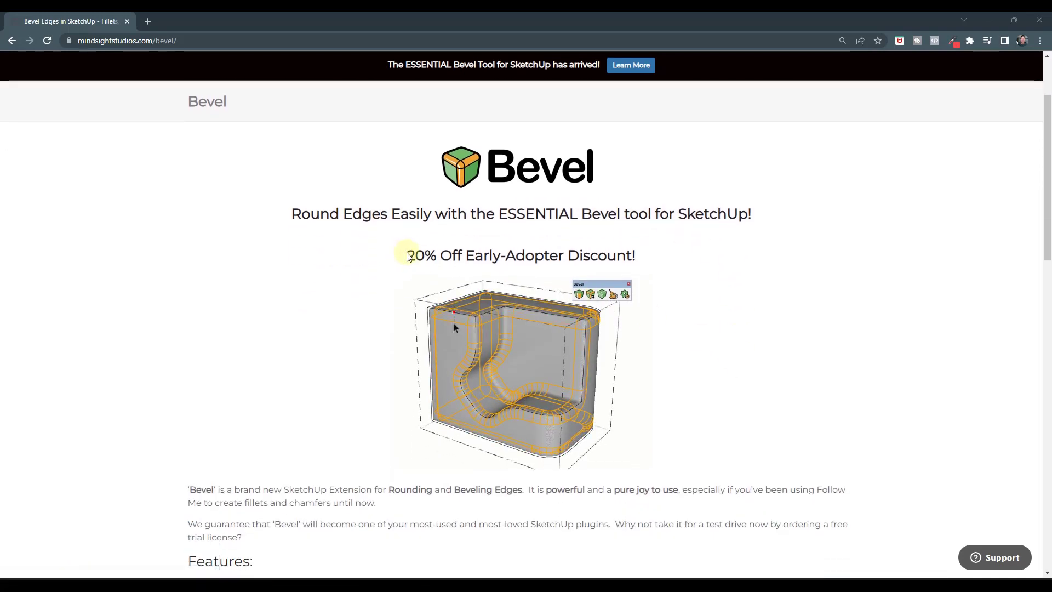
pyautogui.moveTo(408, 256); pyautogui.dragTo(636, 256)
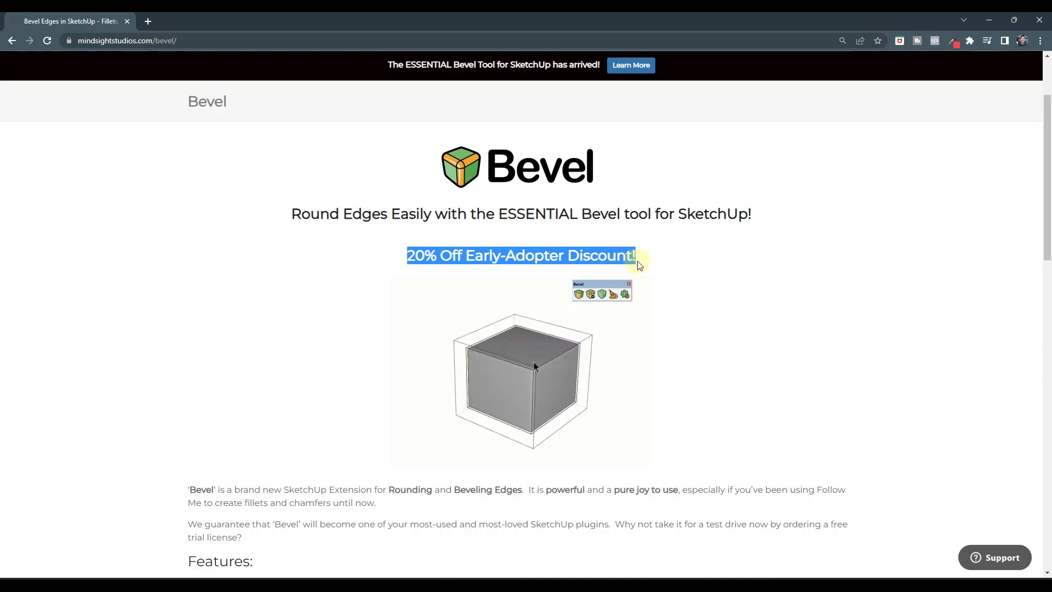
pyautogui.scroll(-3)
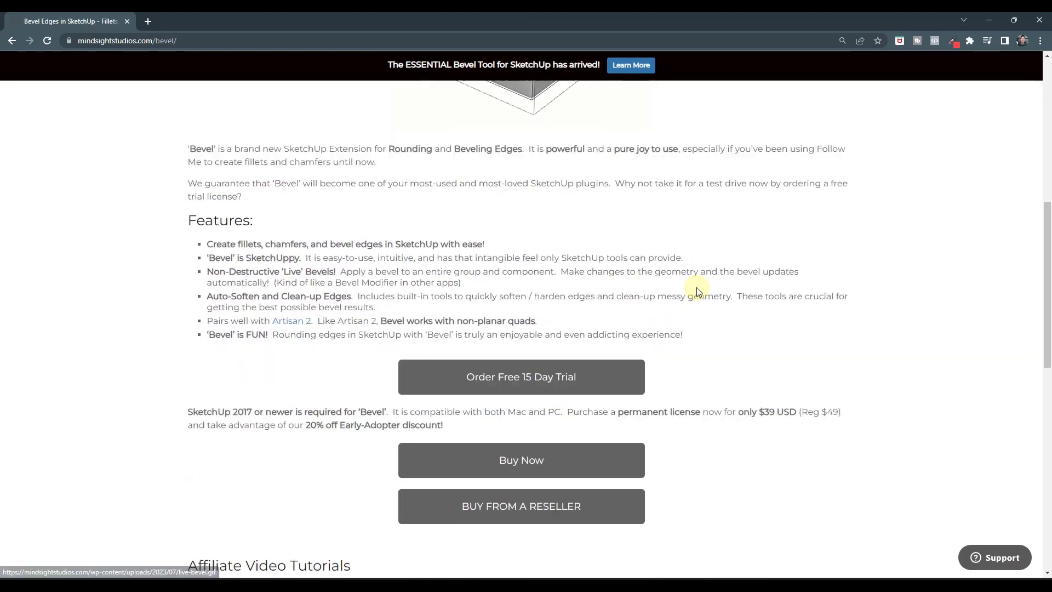
pyautogui.scroll(-3)
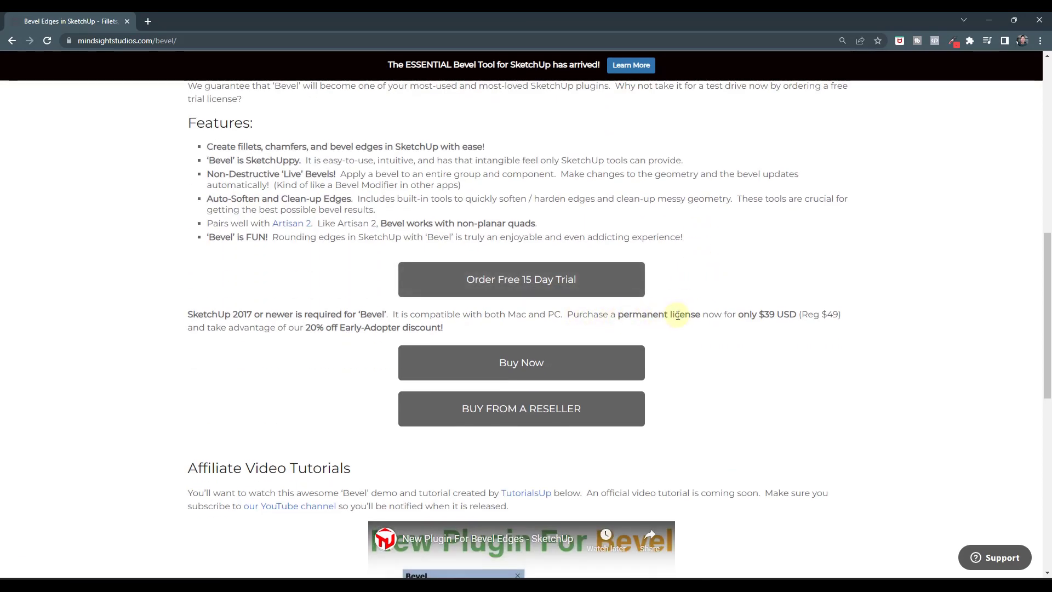
pyautogui.moveTo(771, 338)
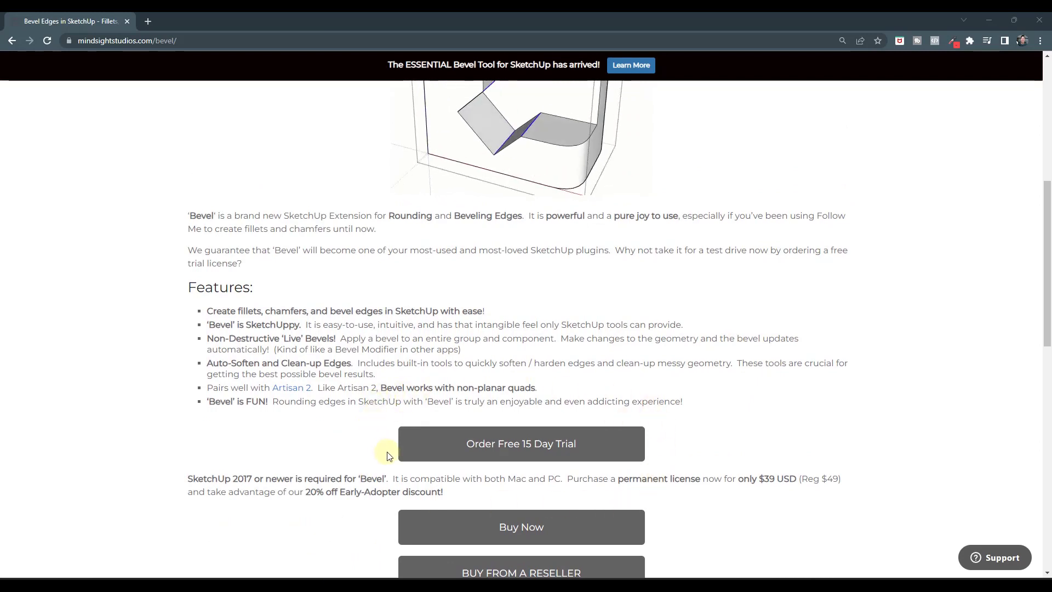
pyautogui.moveTo(556, 452)
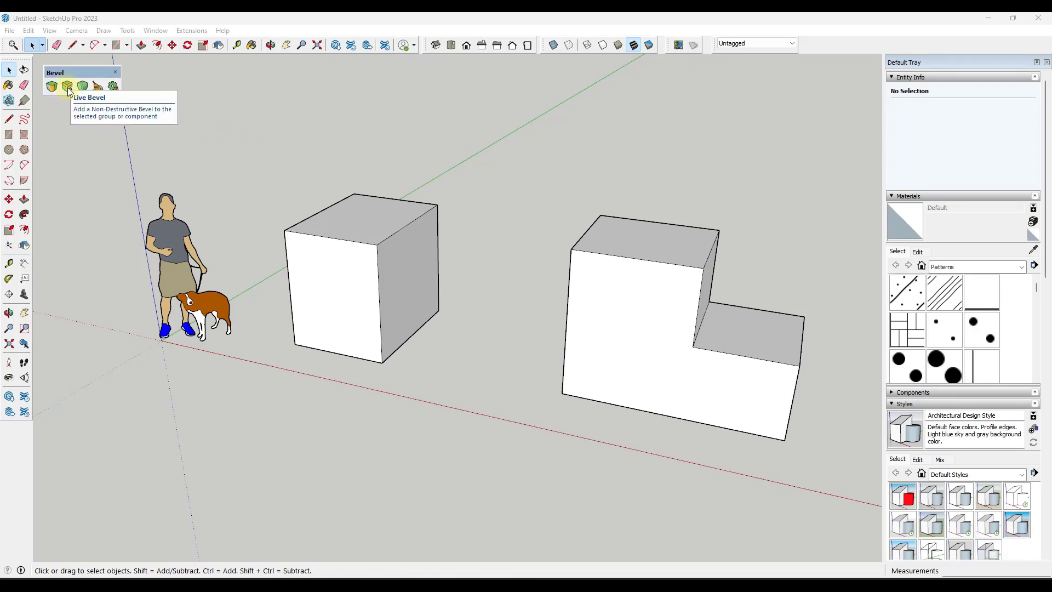
pyautogui.moveTo(51, 86)
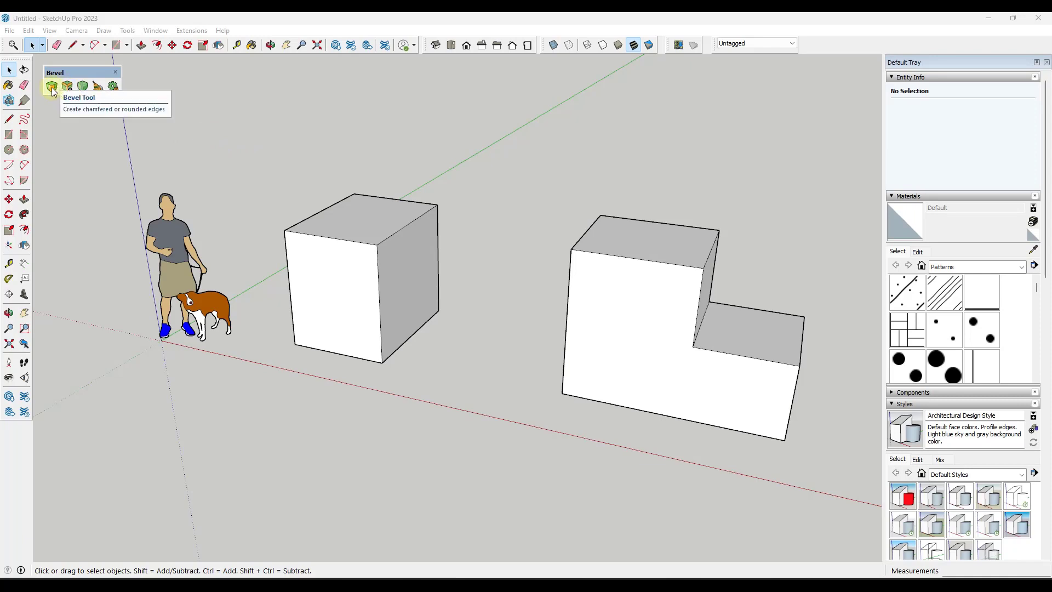
pyautogui.moveTo(347, 244)
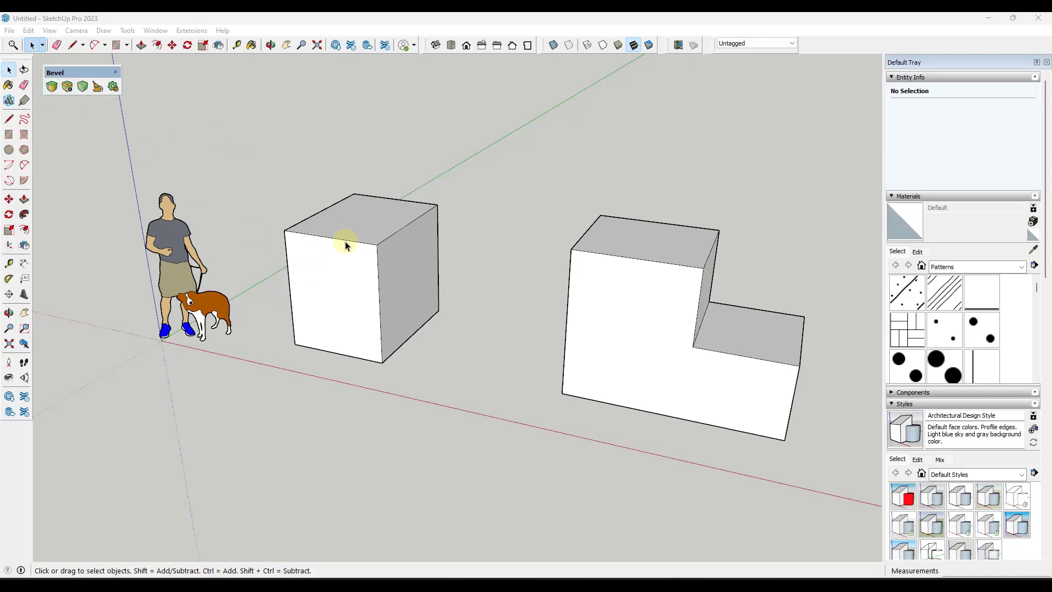
pyautogui.moveTo(67, 91)
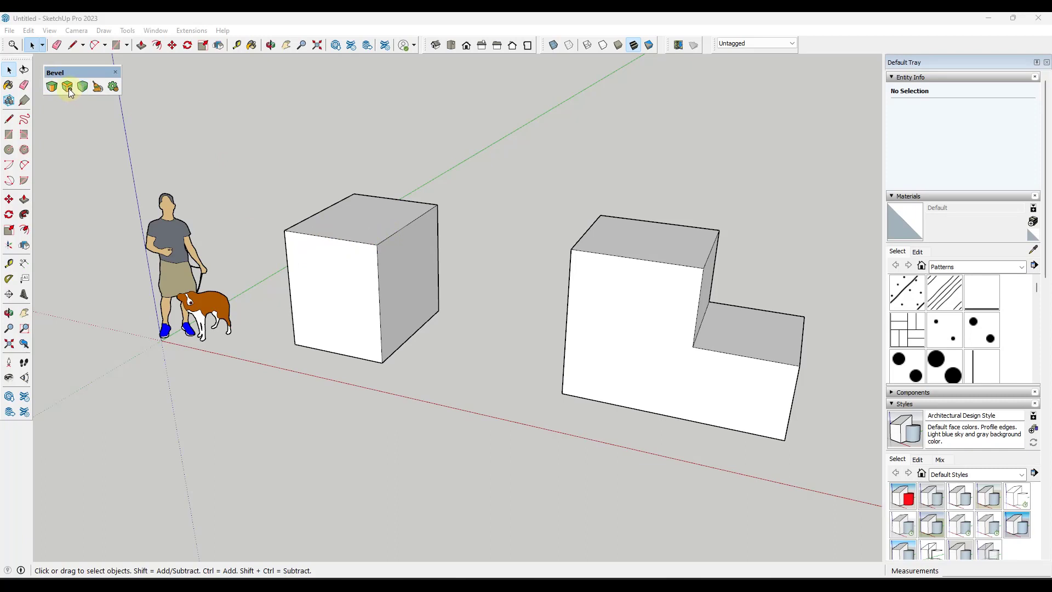
pyautogui.moveTo(67, 87)
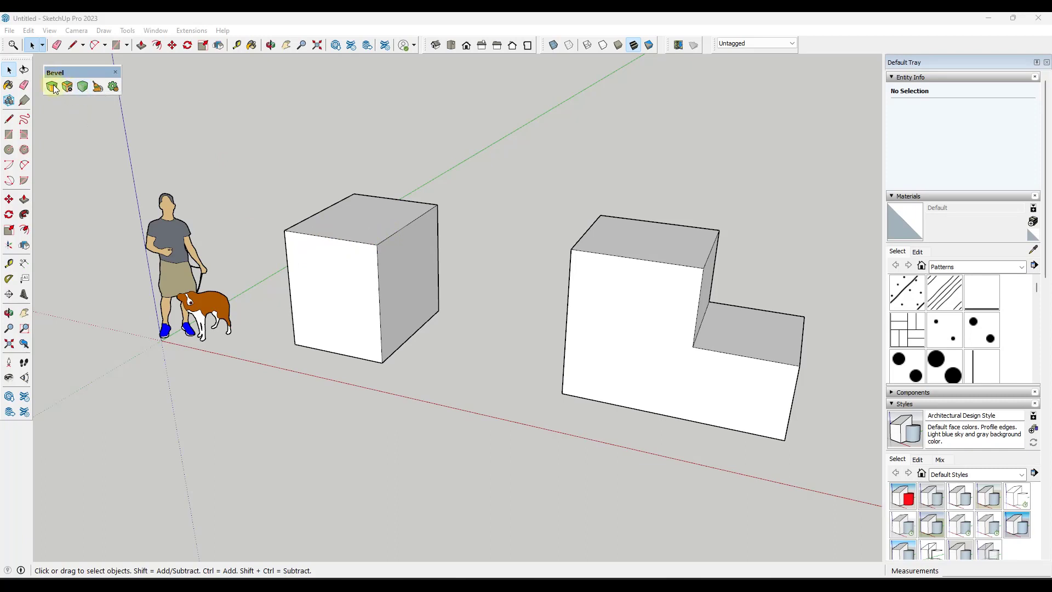
pyautogui.moveTo(52, 86)
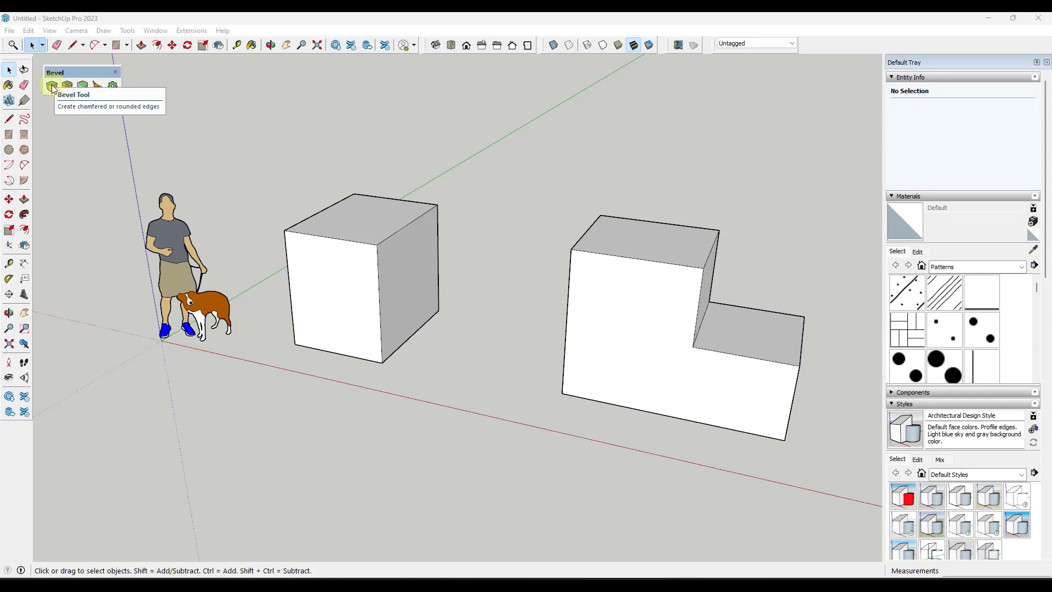
pyautogui.click(53, 86)
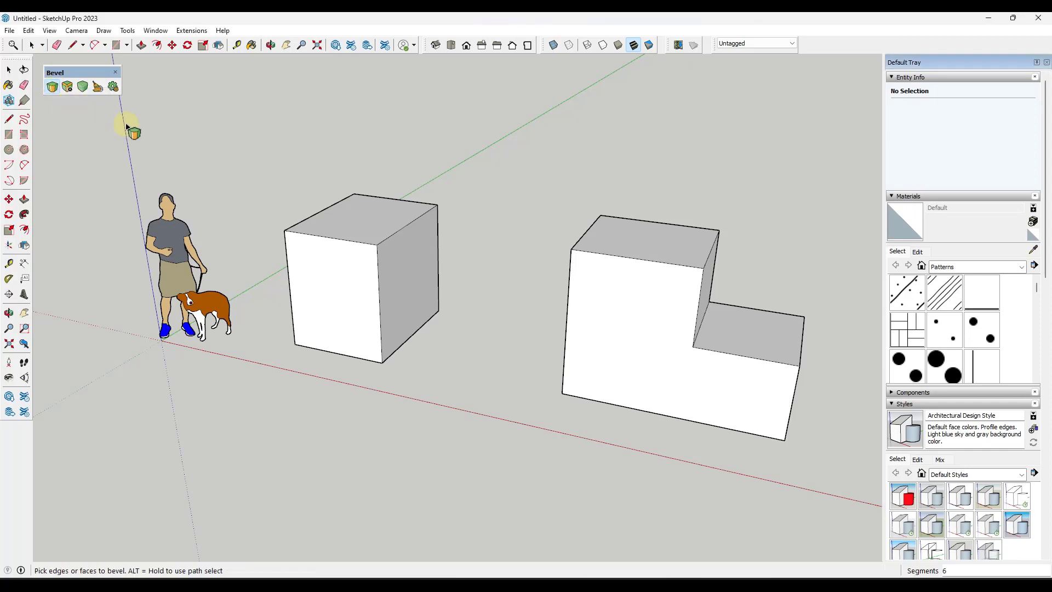
pyautogui.moveTo(323, 245)
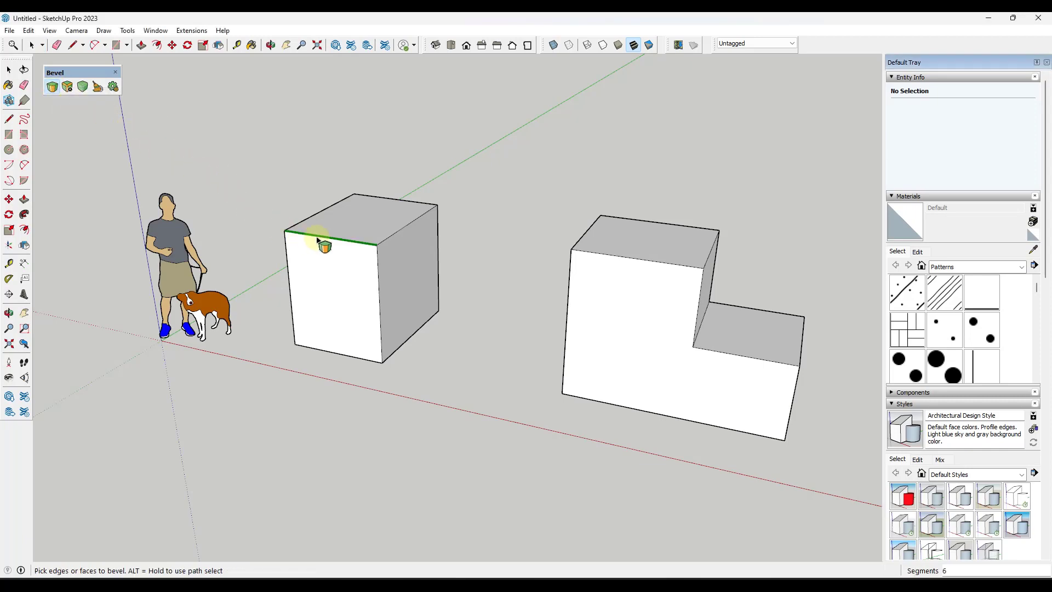
pyautogui.moveTo(383, 278)
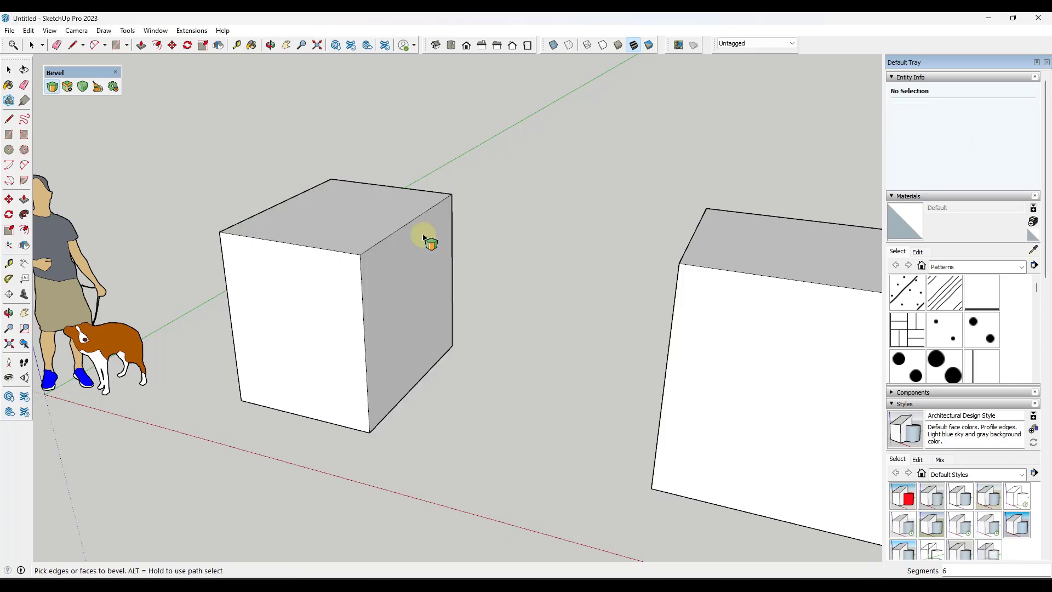
pyautogui.click(416, 228)
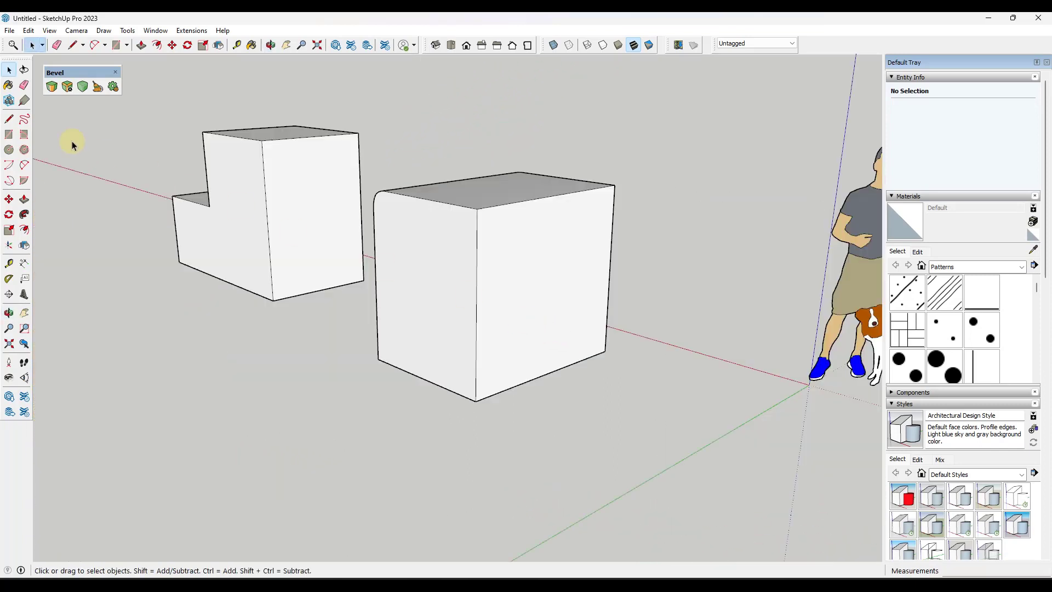
pyautogui.moveTo(51, 86)
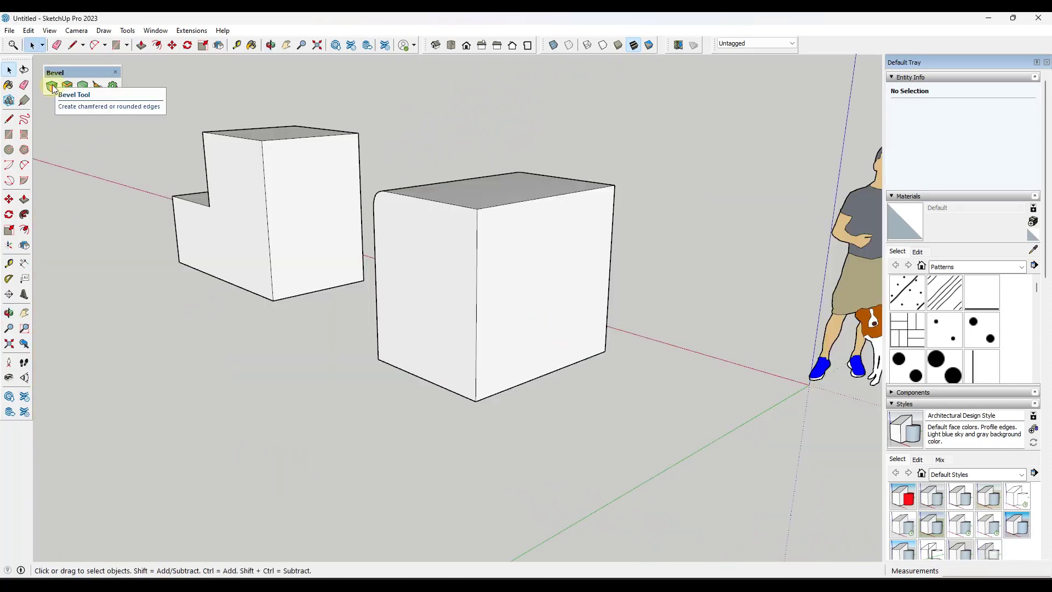
pyautogui.click(53, 85)
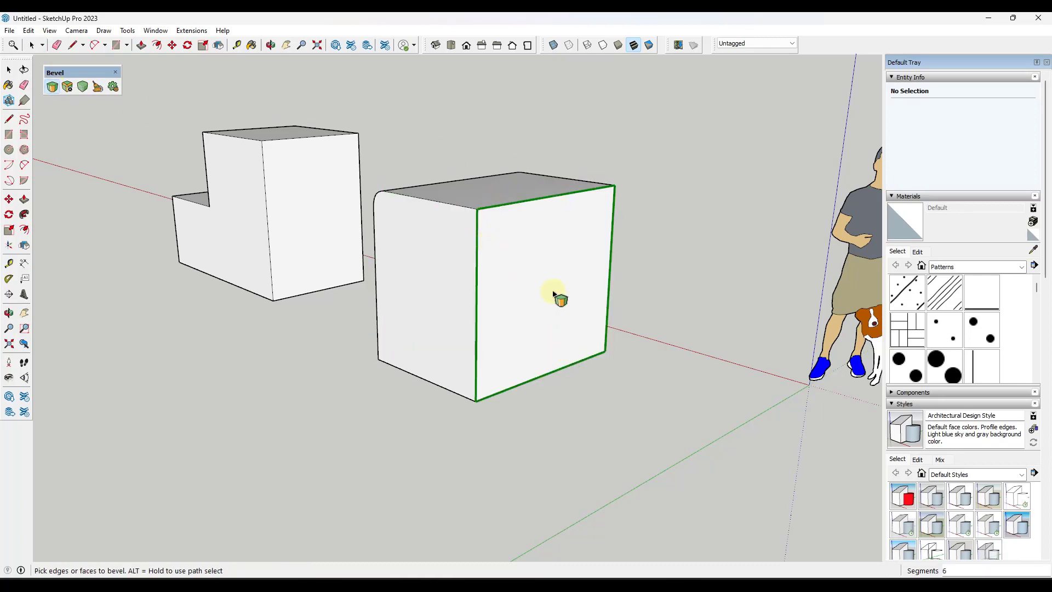
pyautogui.click(550, 295)
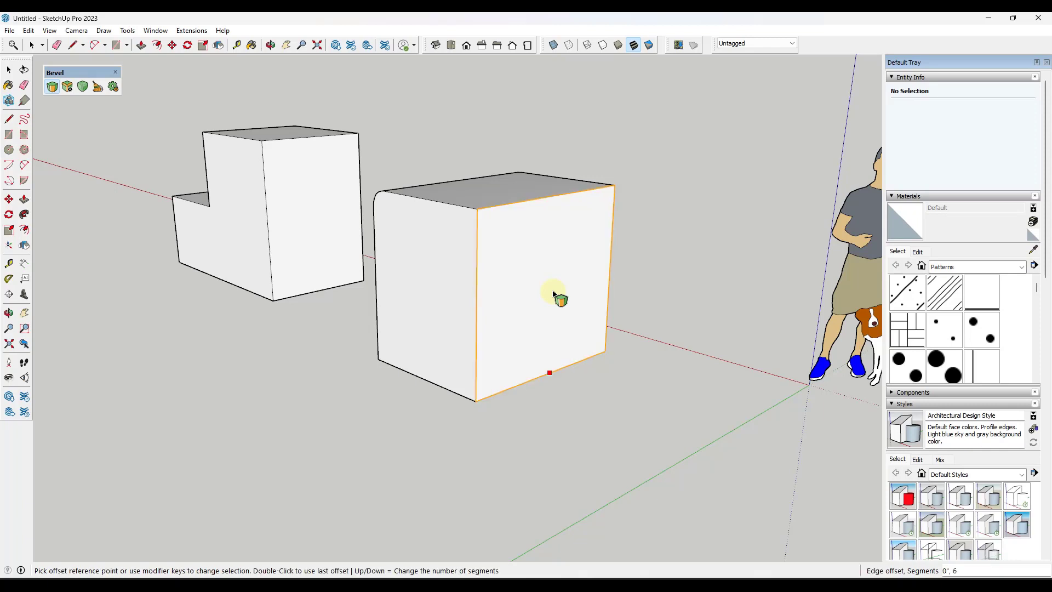
pyautogui.click(558, 305)
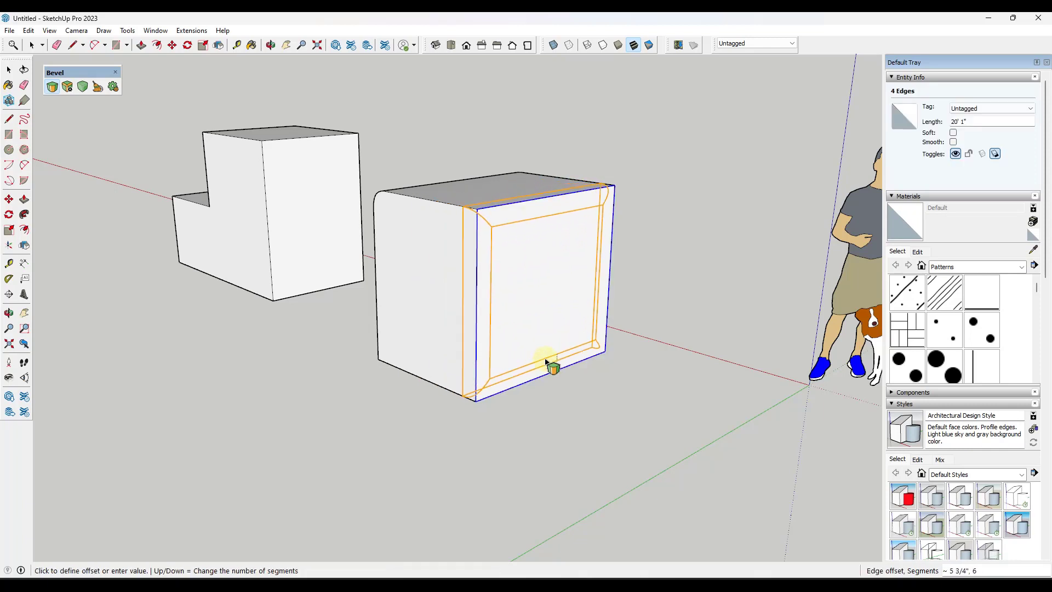
pyautogui.click(550, 368)
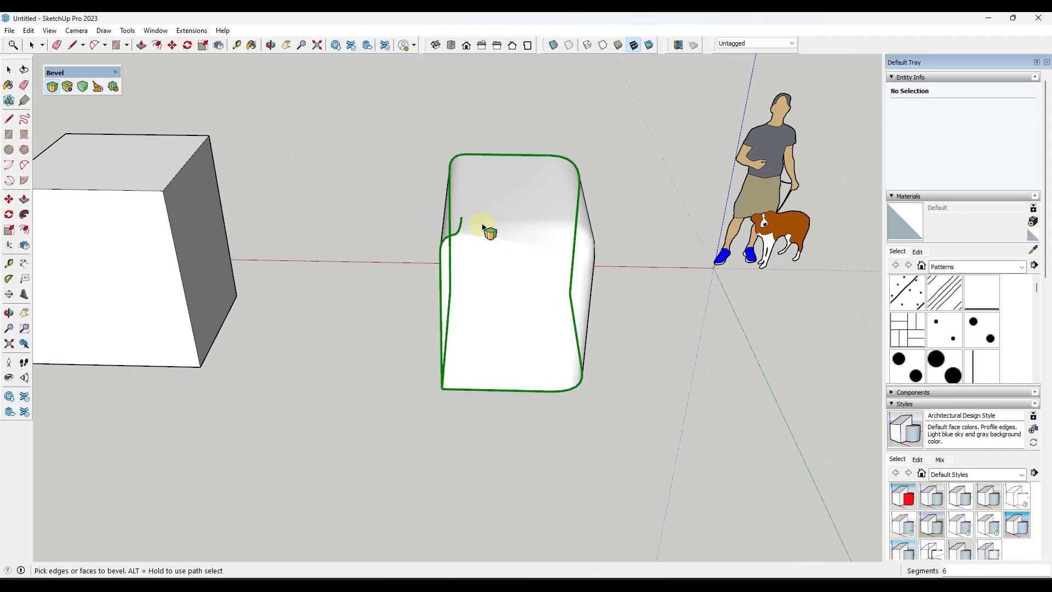
pyautogui.click(76, 31)
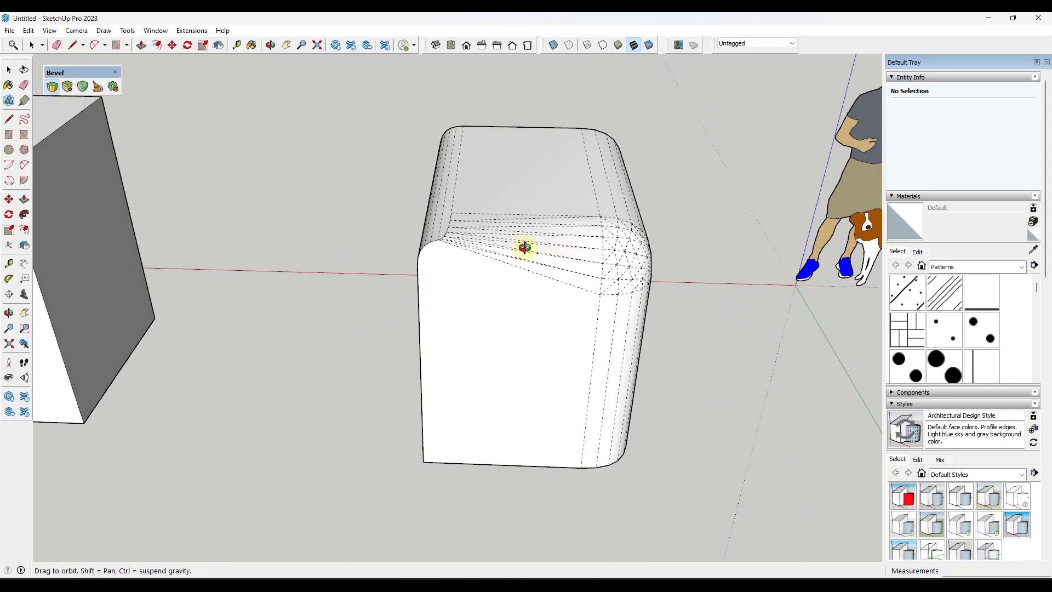
pyautogui.moveTo(526, 247); pyautogui.dragTo(647, 275)
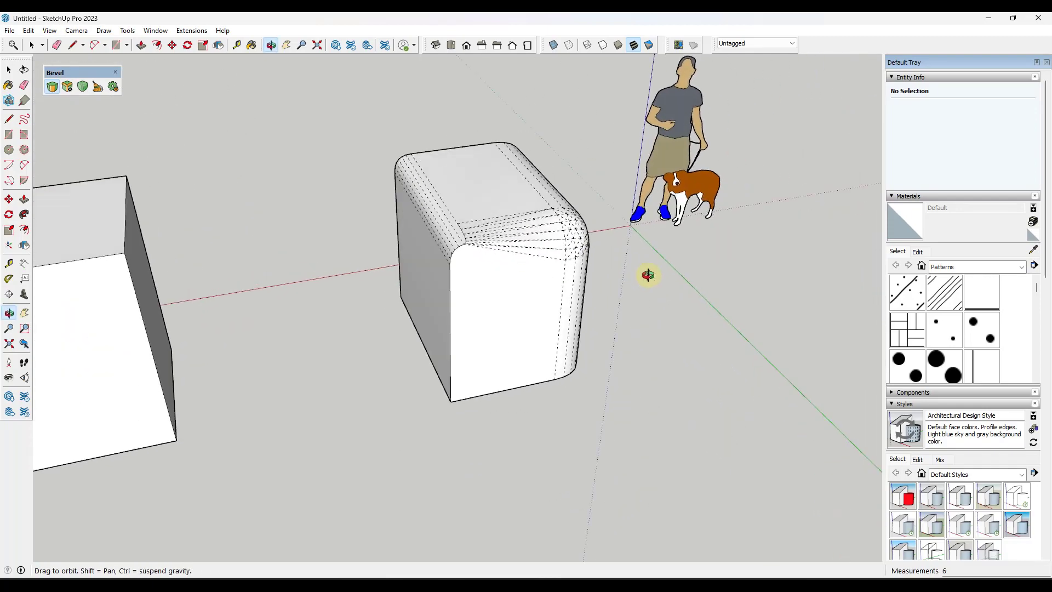
pyautogui.moveTo(648, 275); pyautogui.dragTo(671, 222)
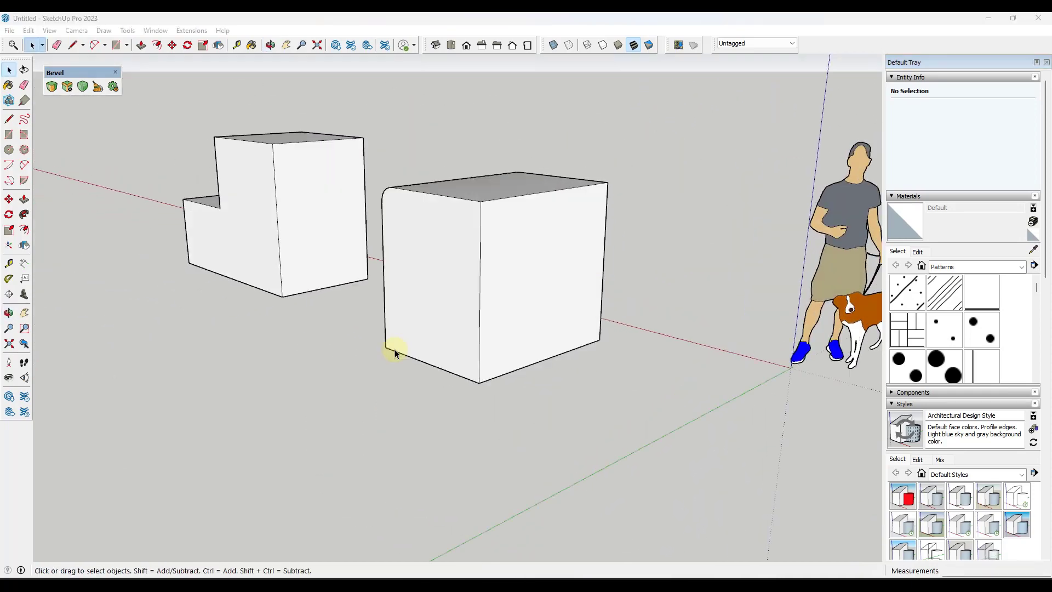
# Select edges along the cube's base and orbit down to ground level
pyautogui.click(480, 282)
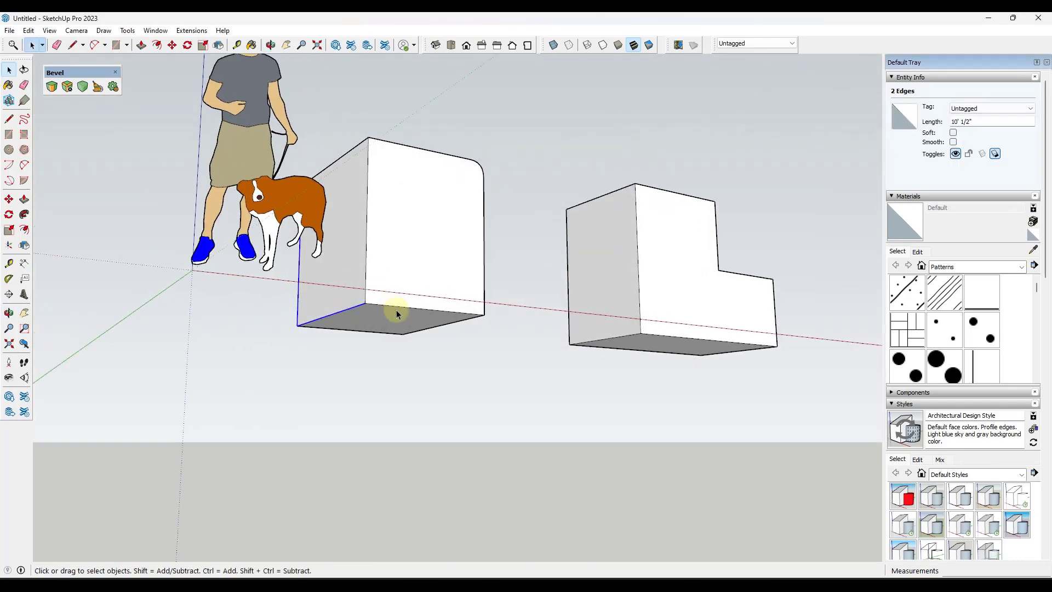
pyautogui.moveTo(396, 313); pyautogui.dragTo(673, 342)
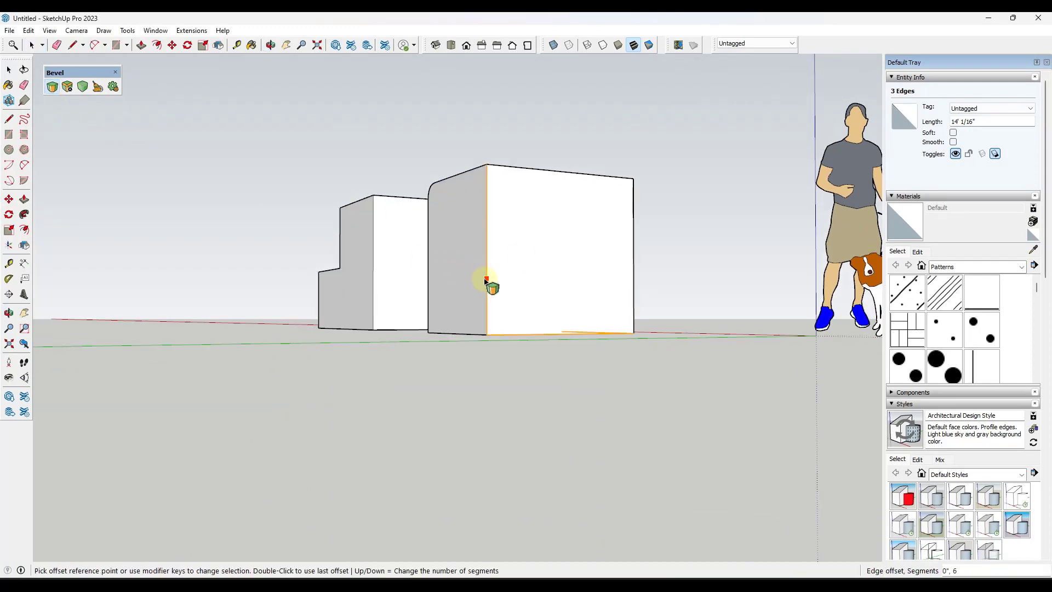
pyautogui.moveTo(480, 293)
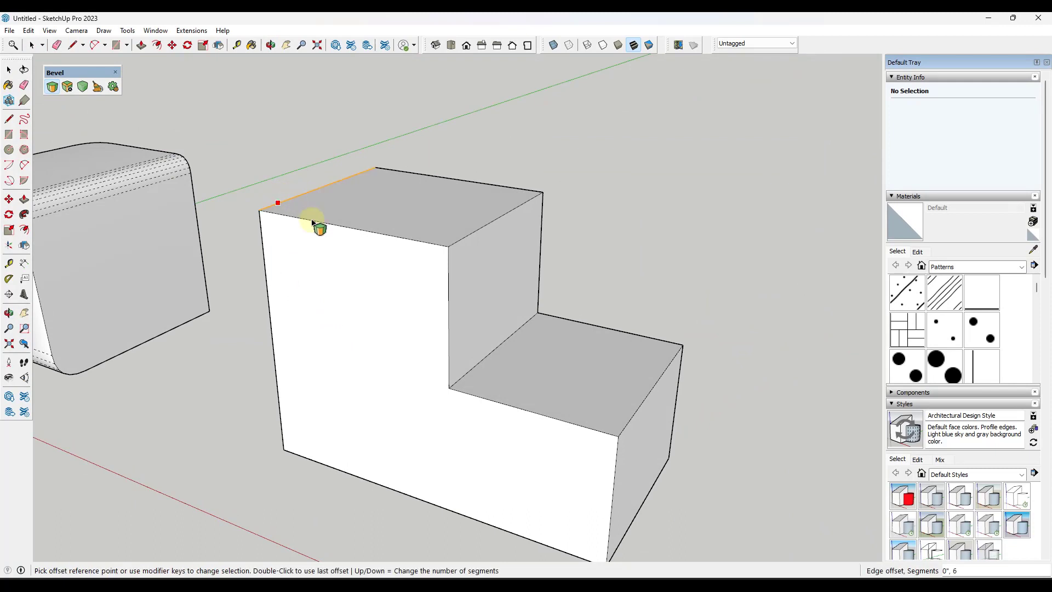
# Pick the upper step's top front edge and set its bevel width
pyautogui.click(349, 235)
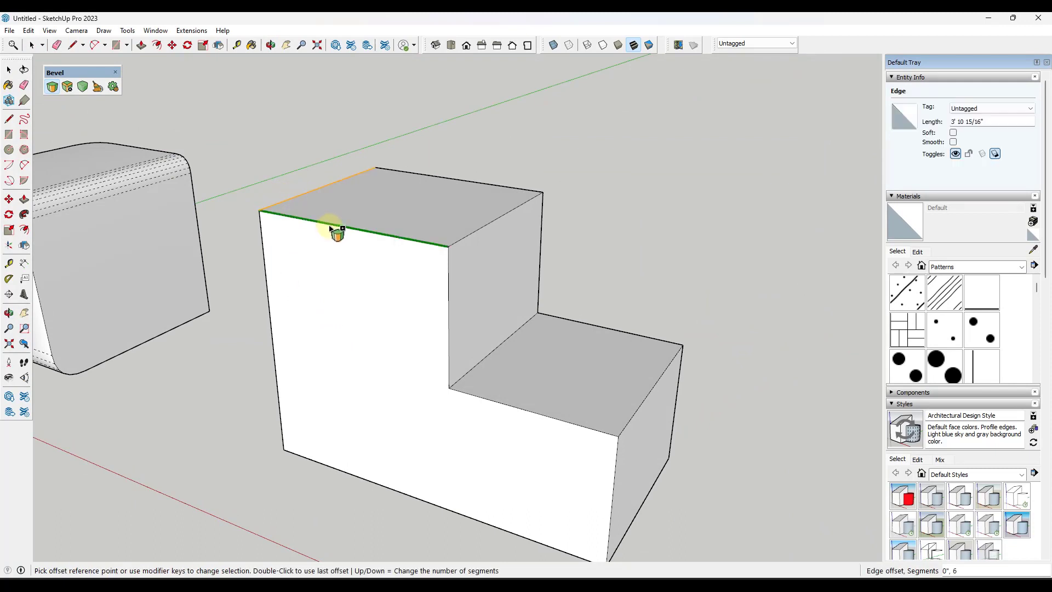
pyautogui.moveTo(413, 247)
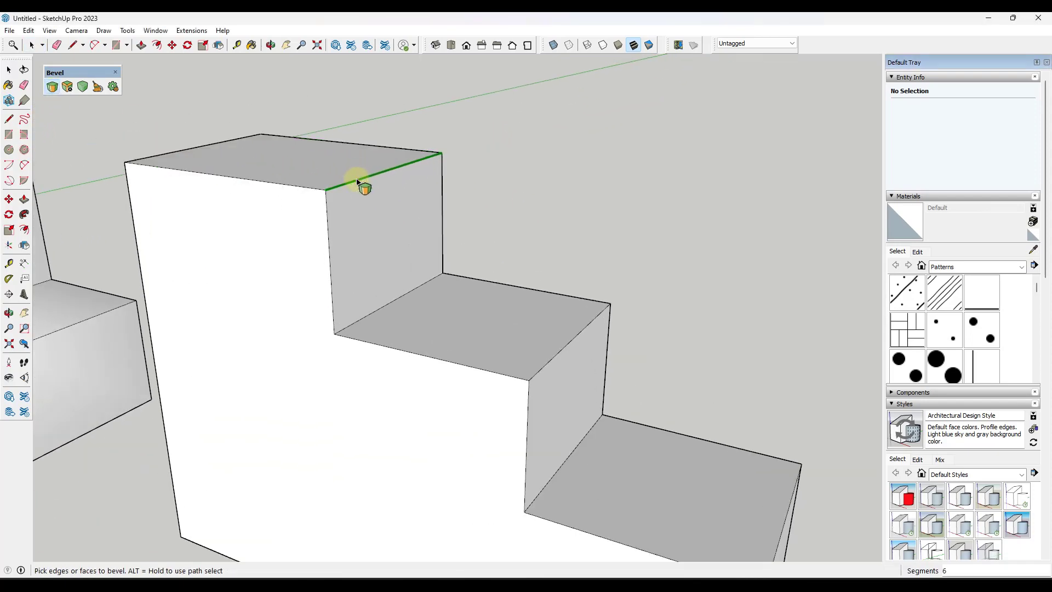
pyautogui.moveTo(640, 161)
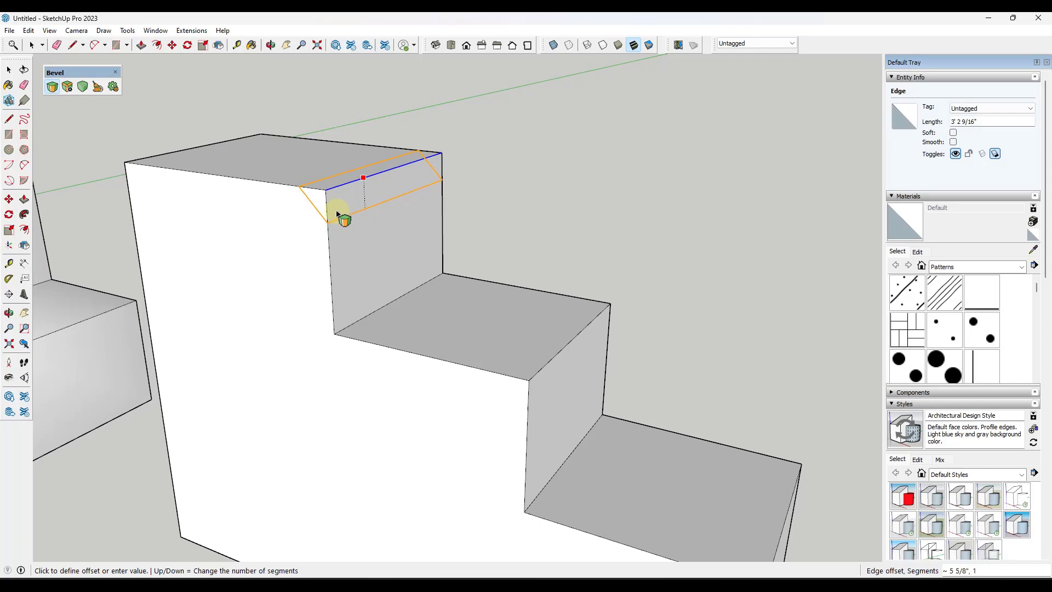
pyautogui.click(339, 215)
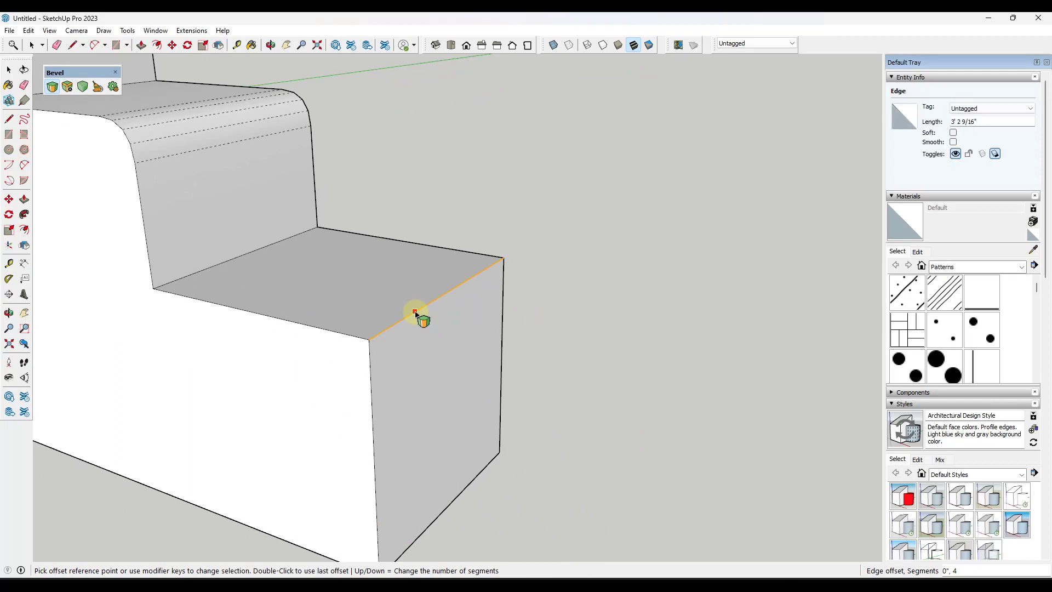
# Pick the lowest step's front edge for a four-segment bevel
pyautogui.click(414, 310)
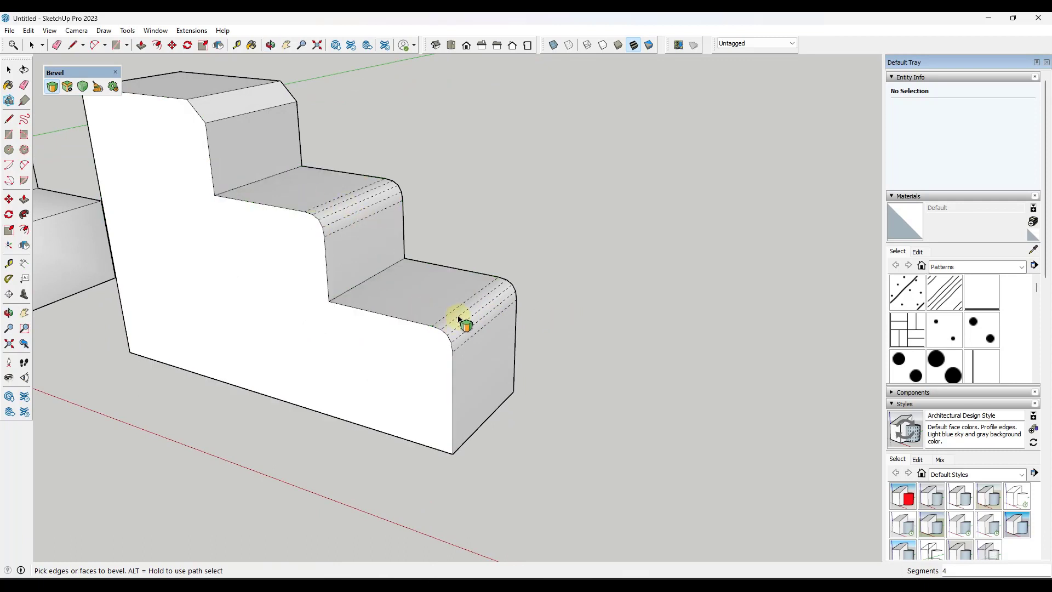
pyautogui.moveTo(348, 212)
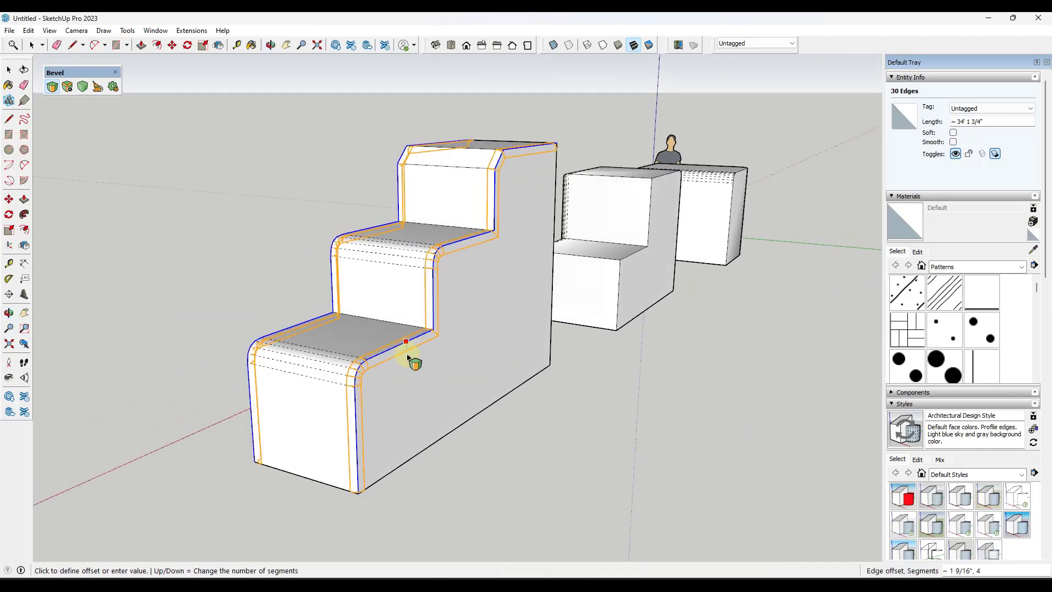
# Set the bevel offset for the thirty staircase outline edges
pyautogui.click(406, 344)
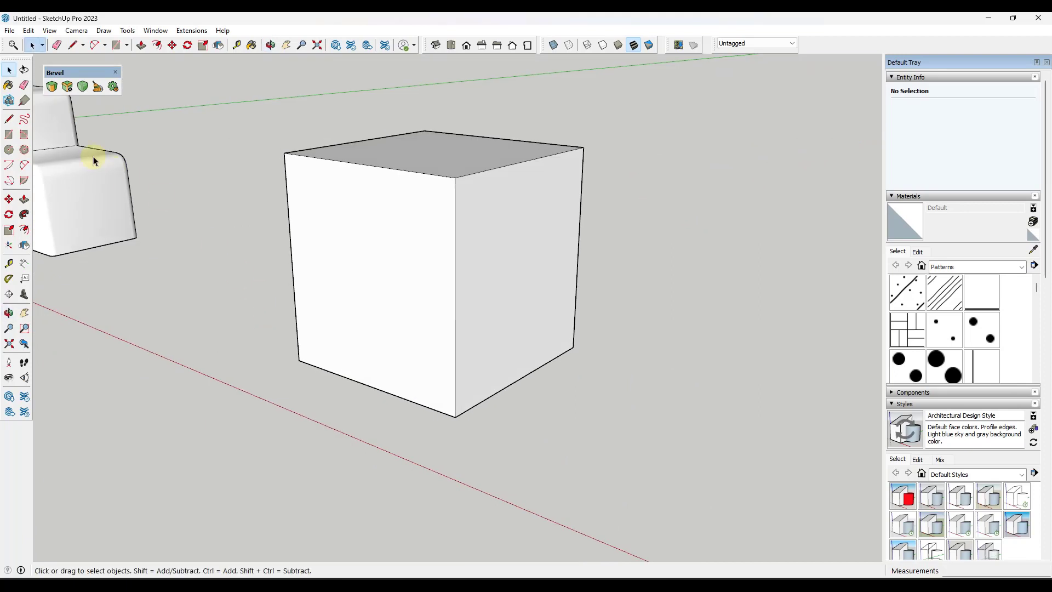
pyautogui.moveTo(67, 86)
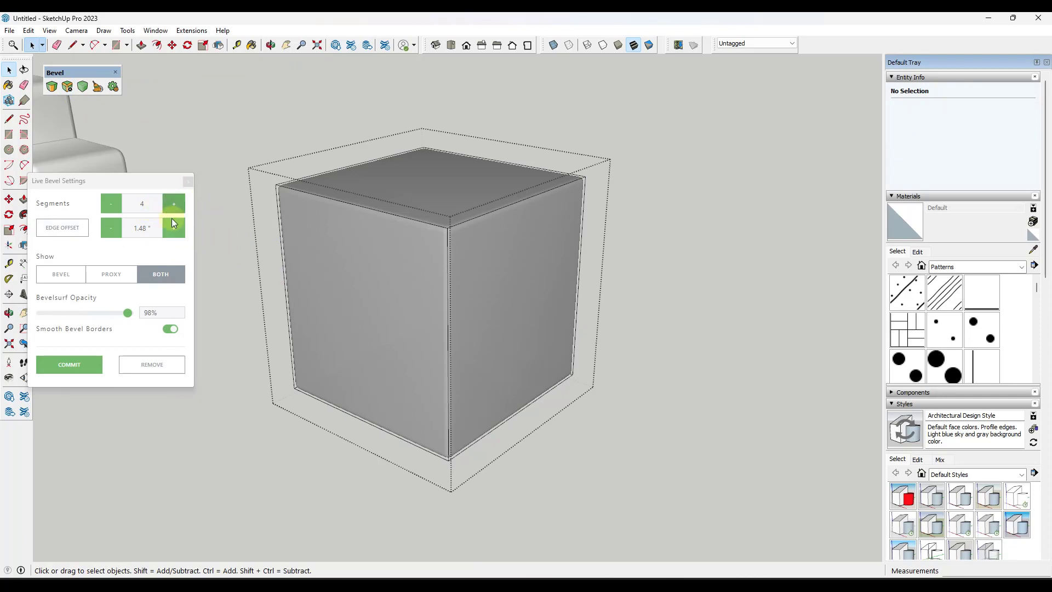
# Set the cube's live bevel offset to 6.0" with 6 segments
pyautogui.click(173, 227)
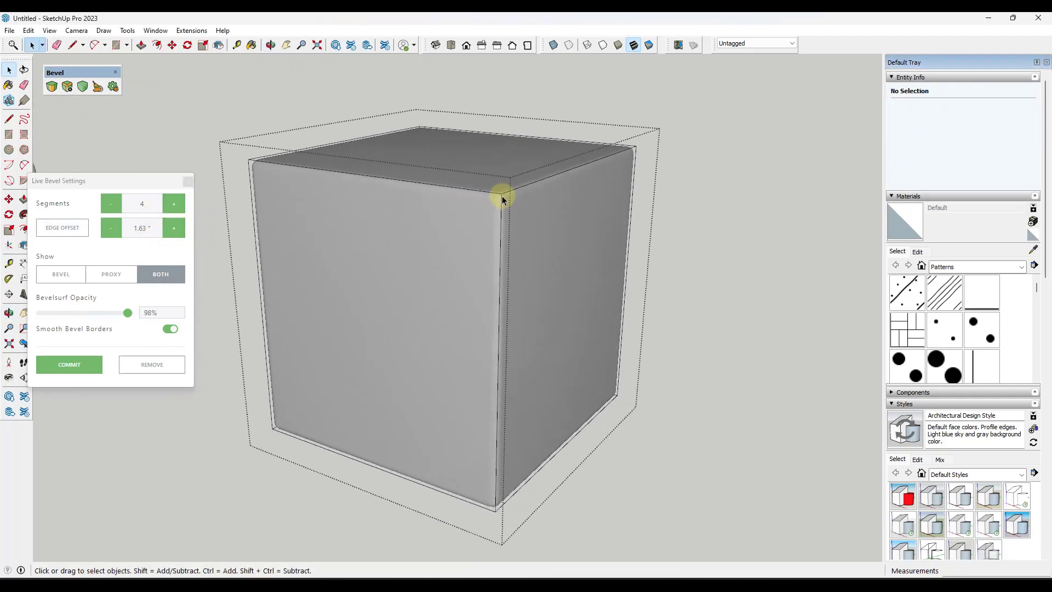
pyautogui.click(142, 228)
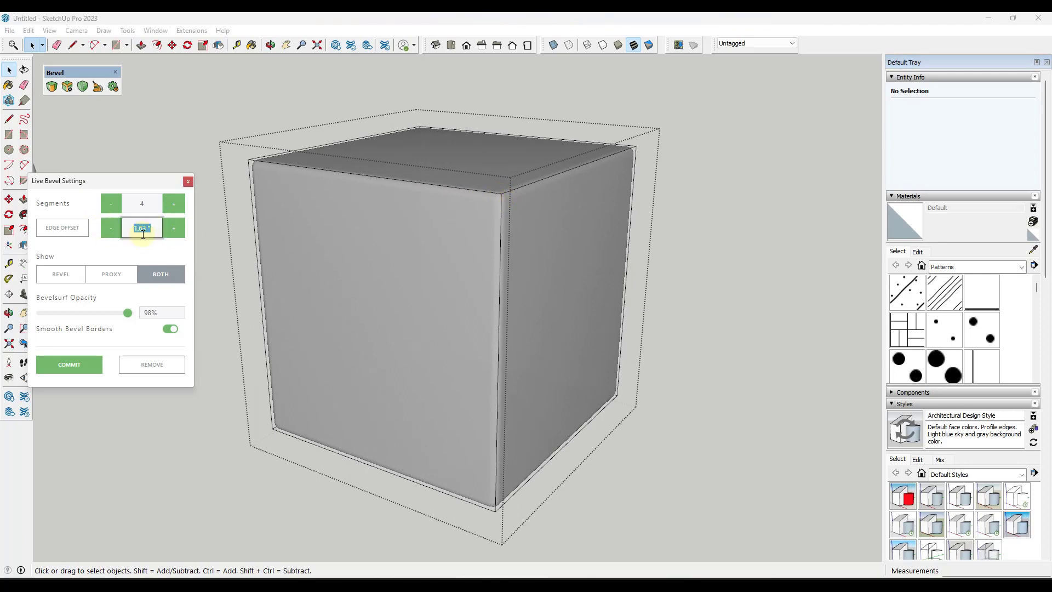
pyautogui.click(173, 227)
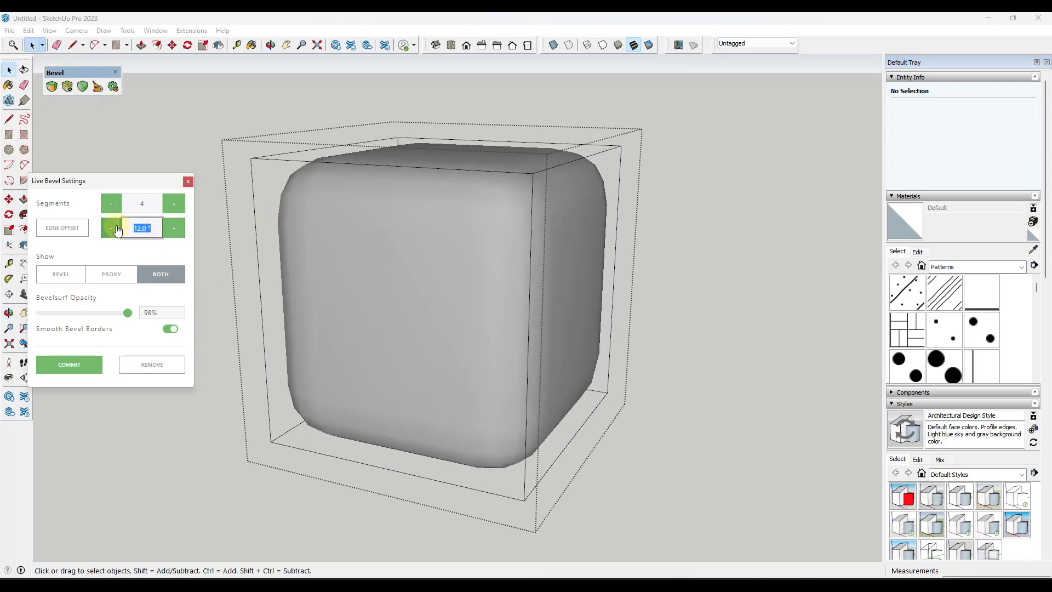
pyautogui.click(110, 228)
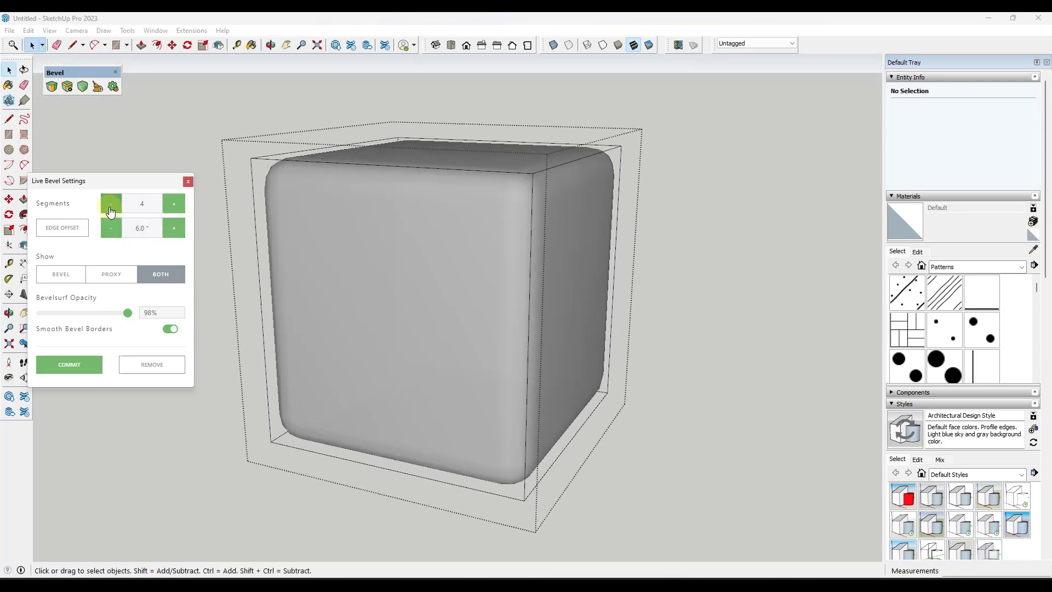
pyautogui.click(173, 203)
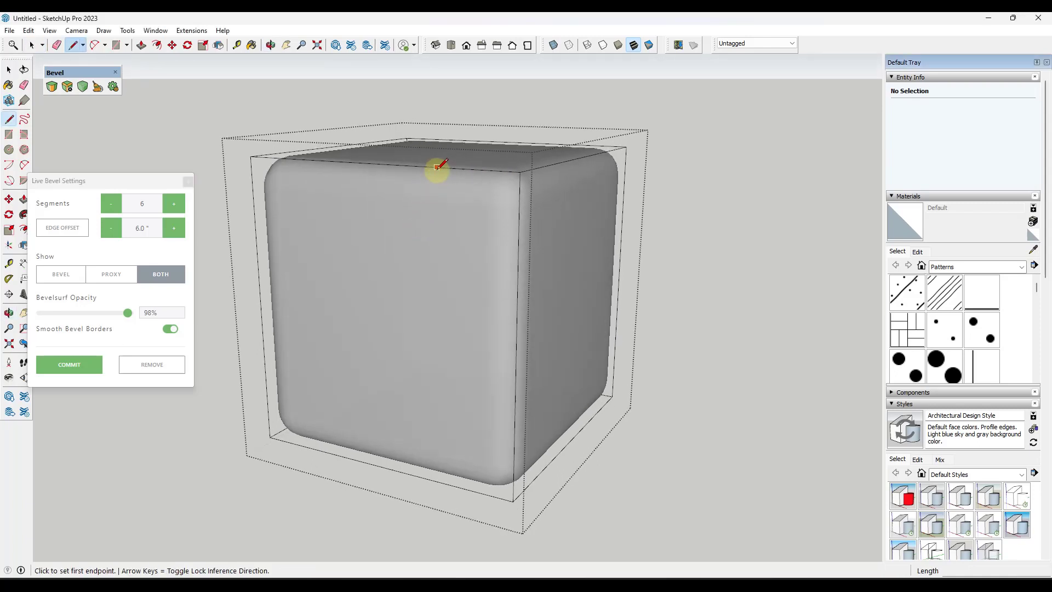
# Draw lines on the cube outlining a sliced corner and a notch
pyautogui.click(436, 167)
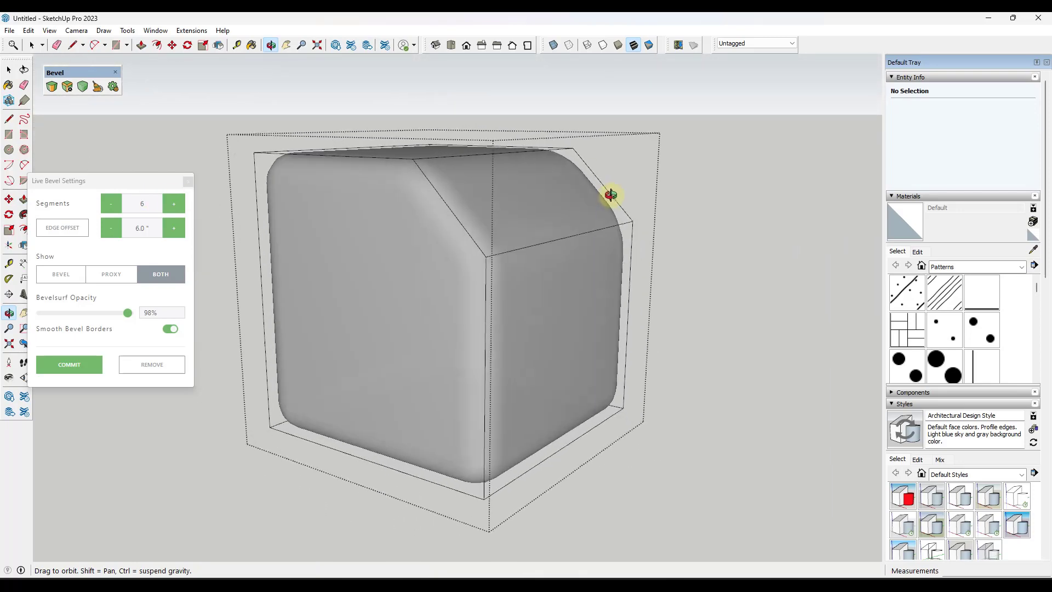
pyautogui.moveTo(611, 194); pyautogui.dragTo(485, 206)
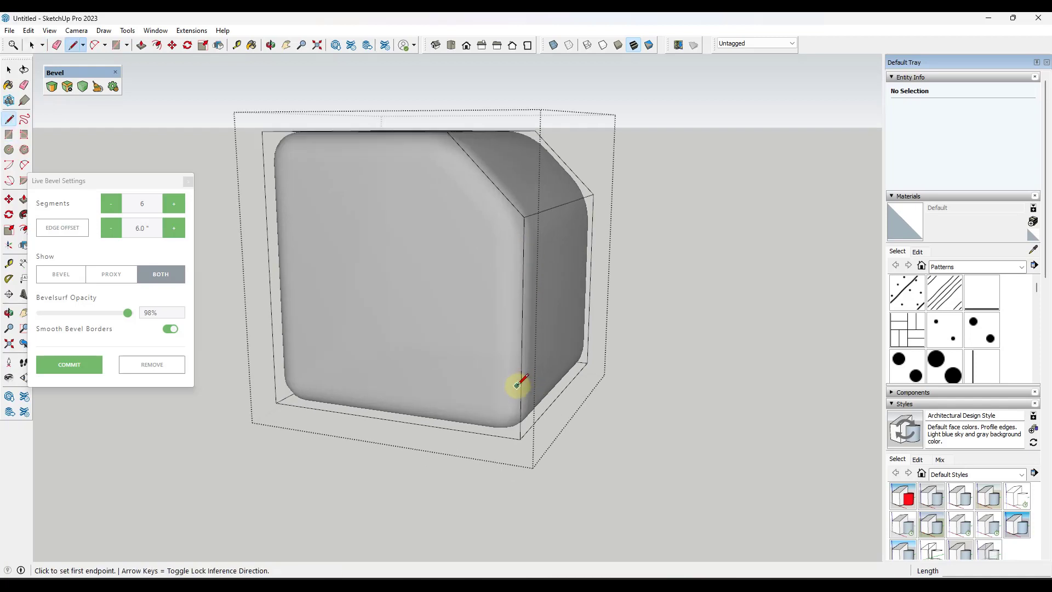
pyautogui.click(516, 384)
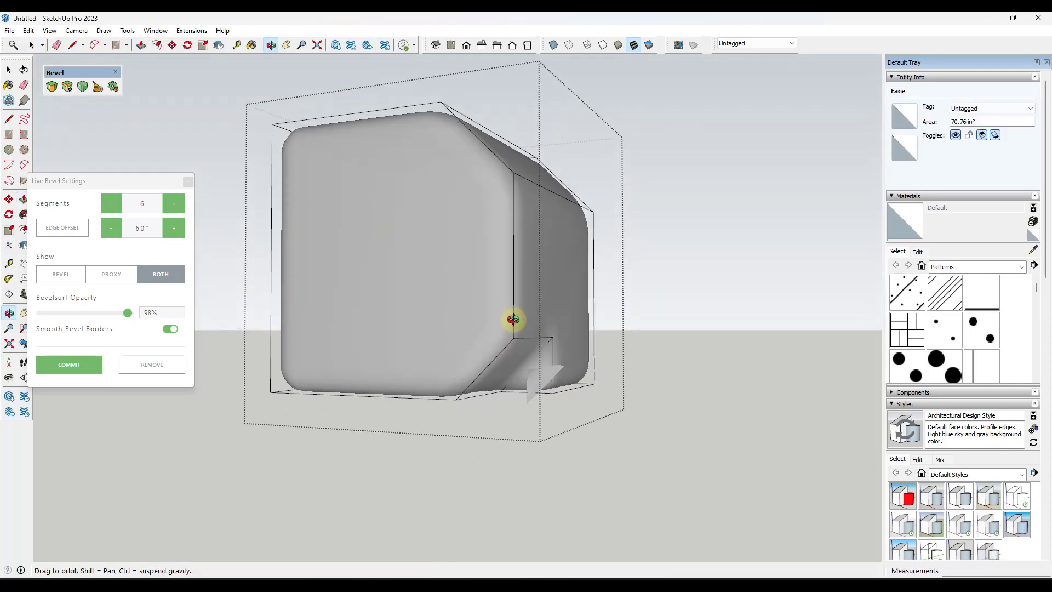
# Push the notch face into the cube's lower front and lower the live bevel offset
pyautogui.moveTo(512, 321); pyautogui.dragTo(277, 359)
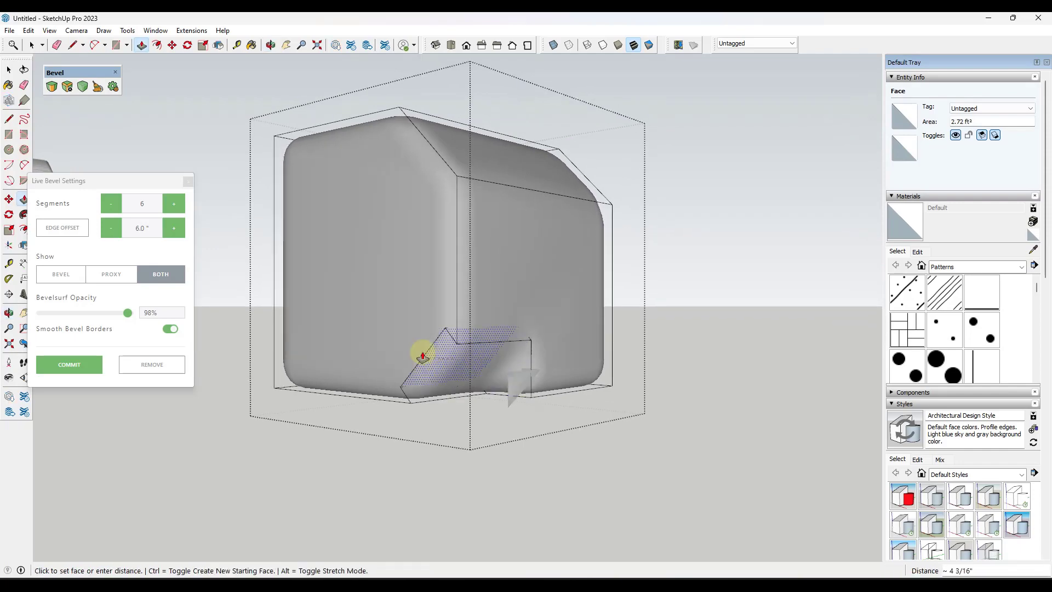
pyautogui.moveTo(423, 354); pyautogui.dragTo(449, 374)
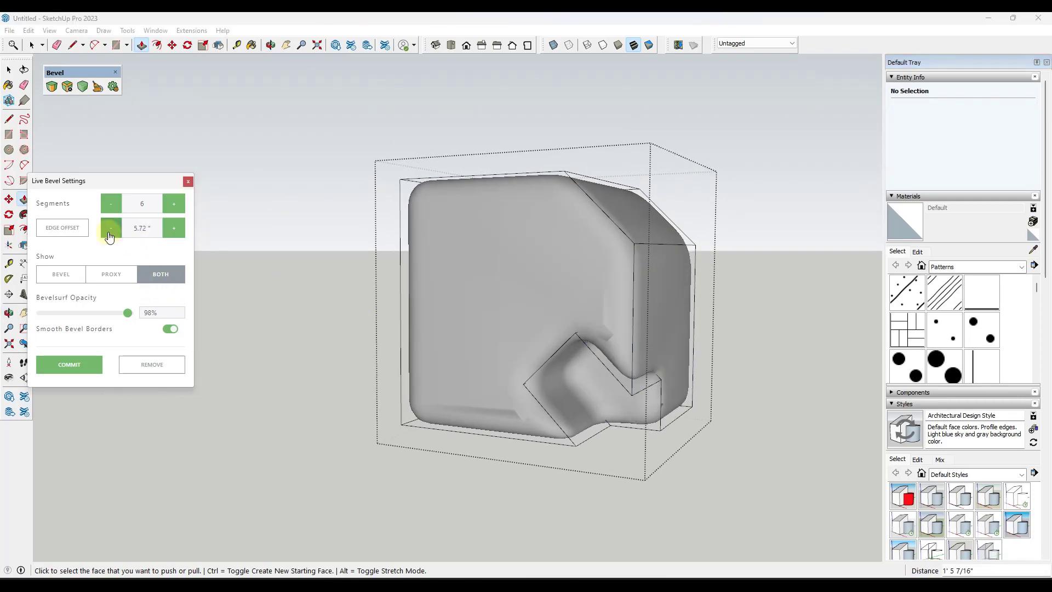
pyautogui.click(110, 228)
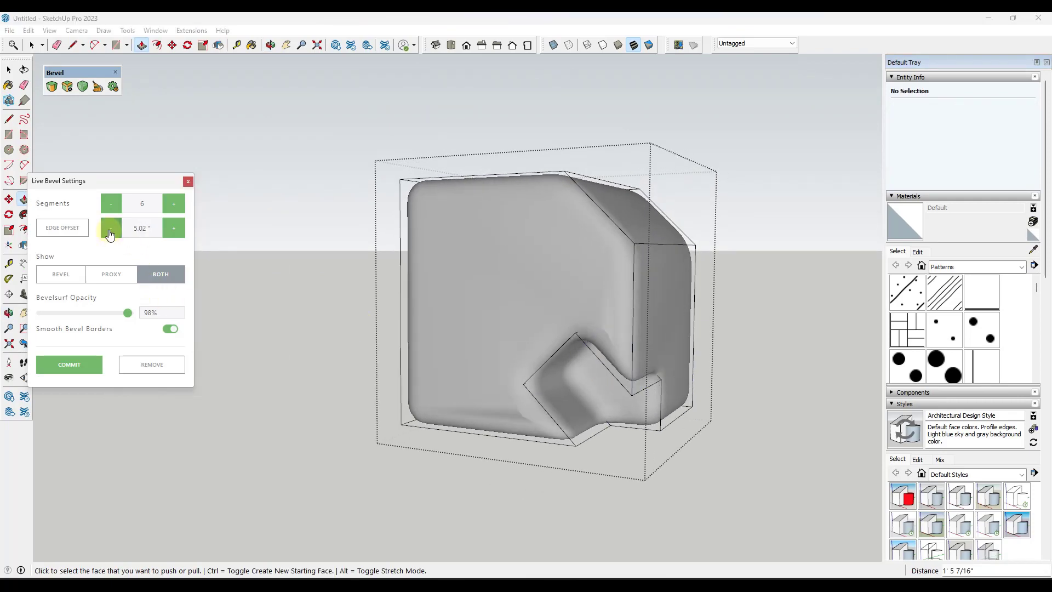
pyautogui.click(110, 228)
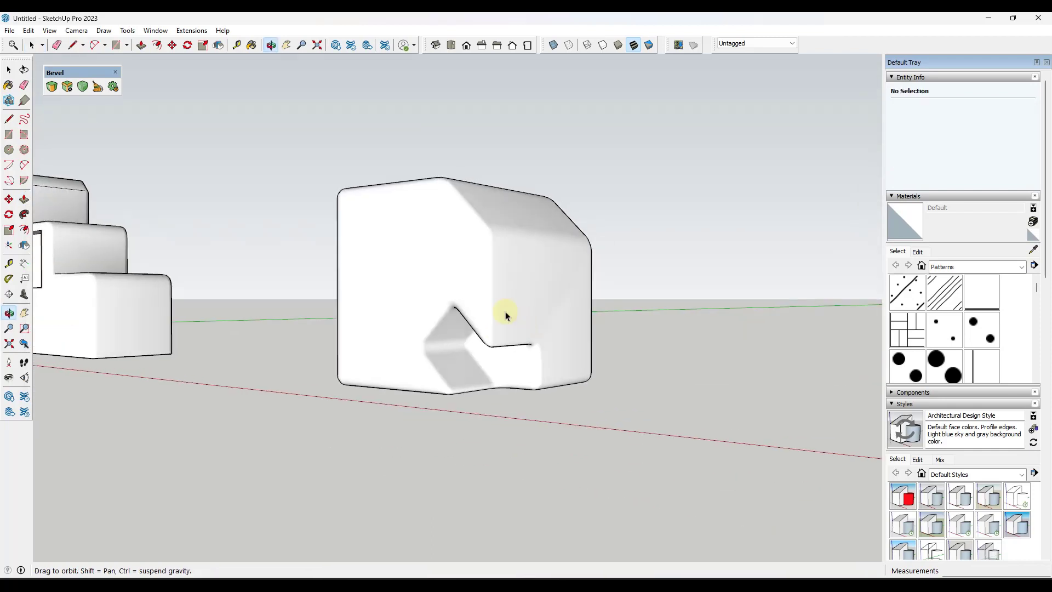
# Select the notched cube, set its live bevel offset to 3.0", and inspect the notch
pyautogui.click(507, 316)
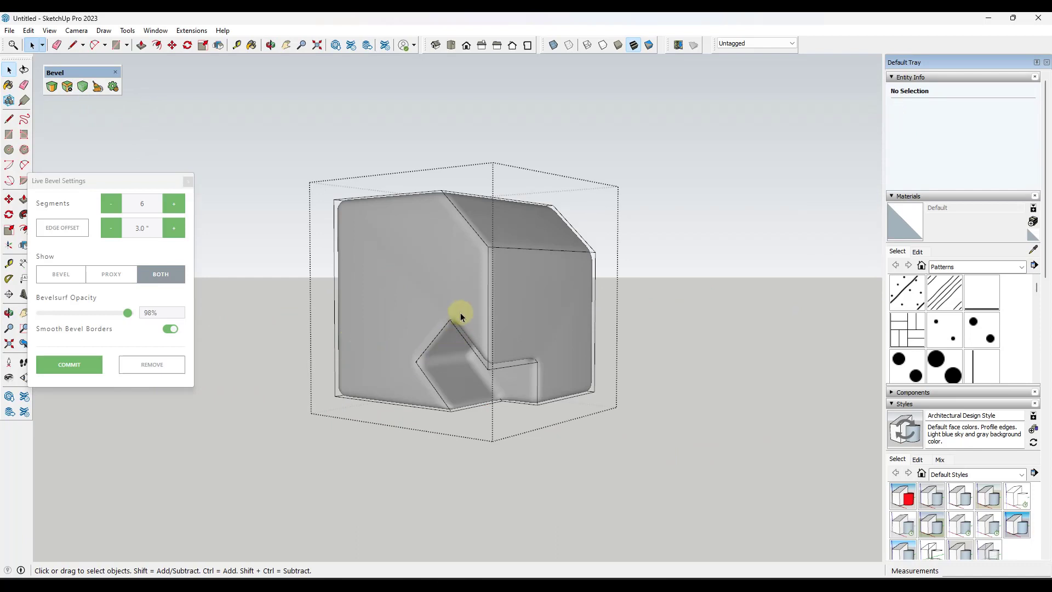
pyautogui.moveTo(461, 317); pyautogui.dragTo(496, 308)
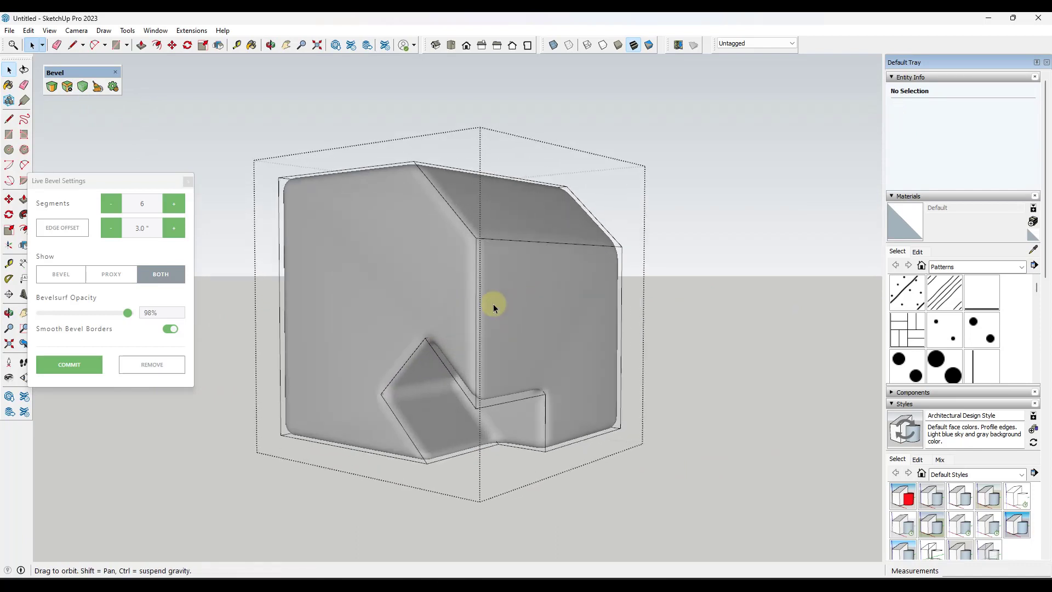
pyautogui.click(69, 365)
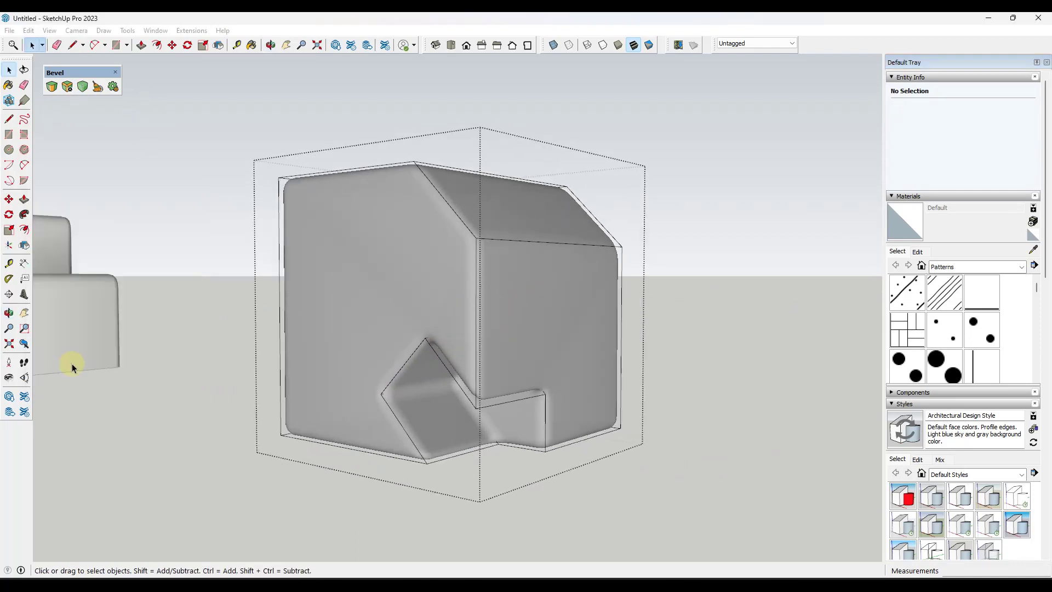
pyautogui.click(549, 386)
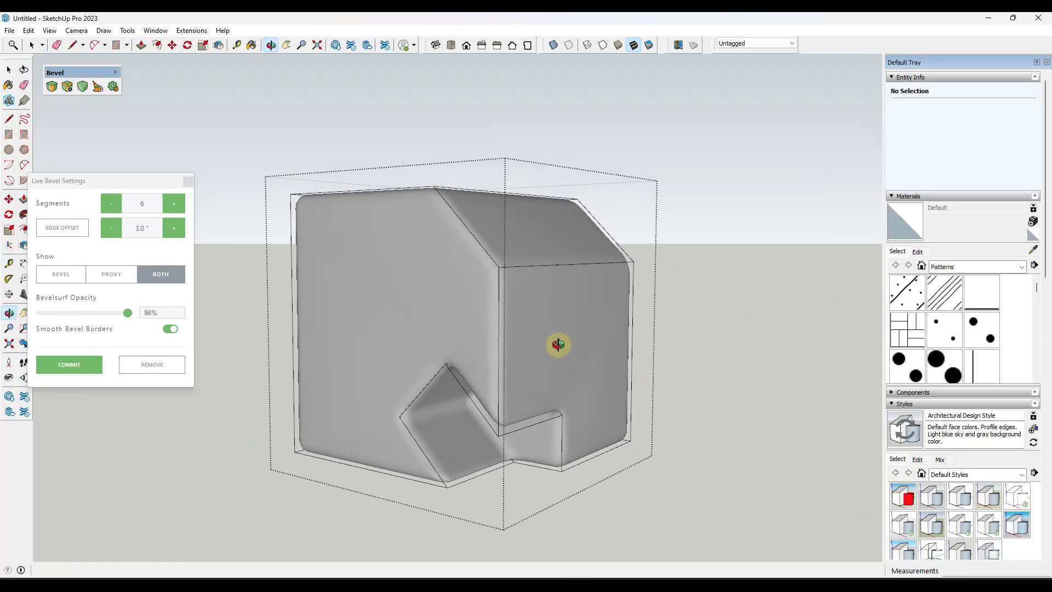
pyautogui.moveTo(558, 344); pyautogui.dragTo(494, 356)
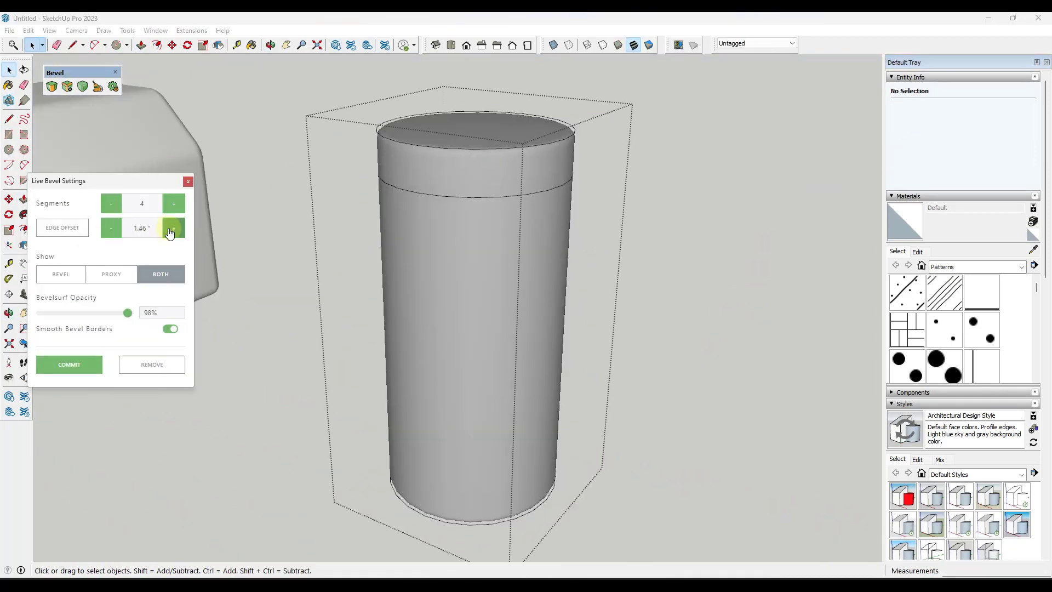
# Raise the cylinder's live bevel to 2.46", shrink its inner hole, and set Show to Both
pyautogui.click(173, 228)
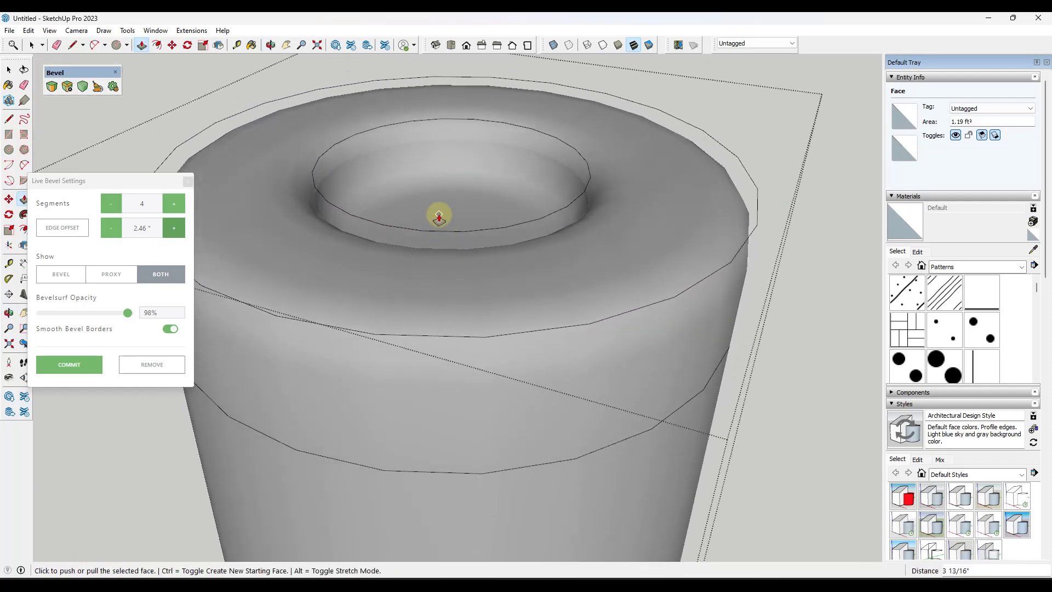
pyautogui.click(68, 364)
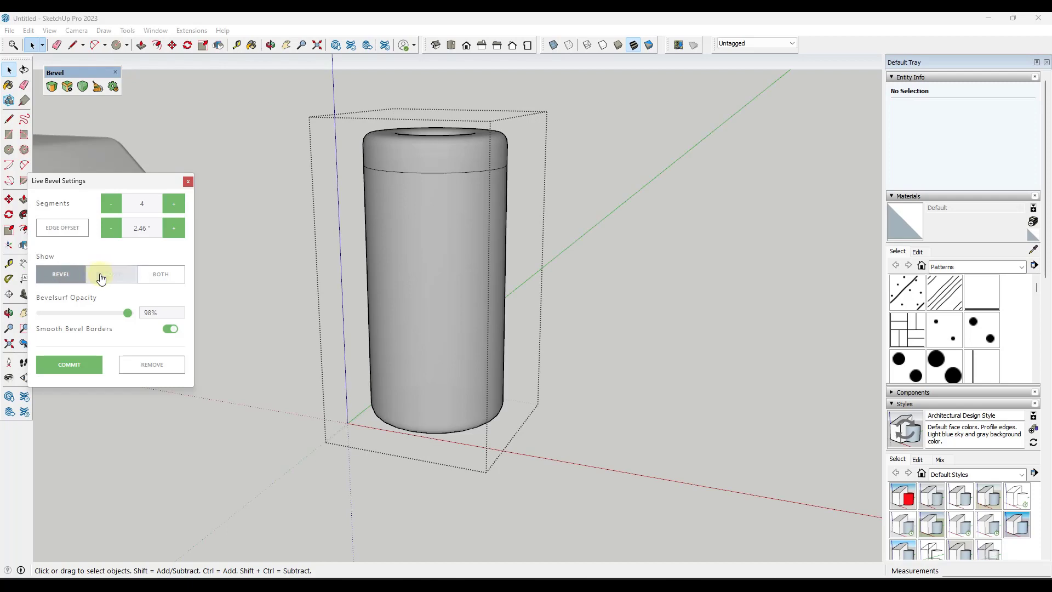
pyautogui.click(111, 274)
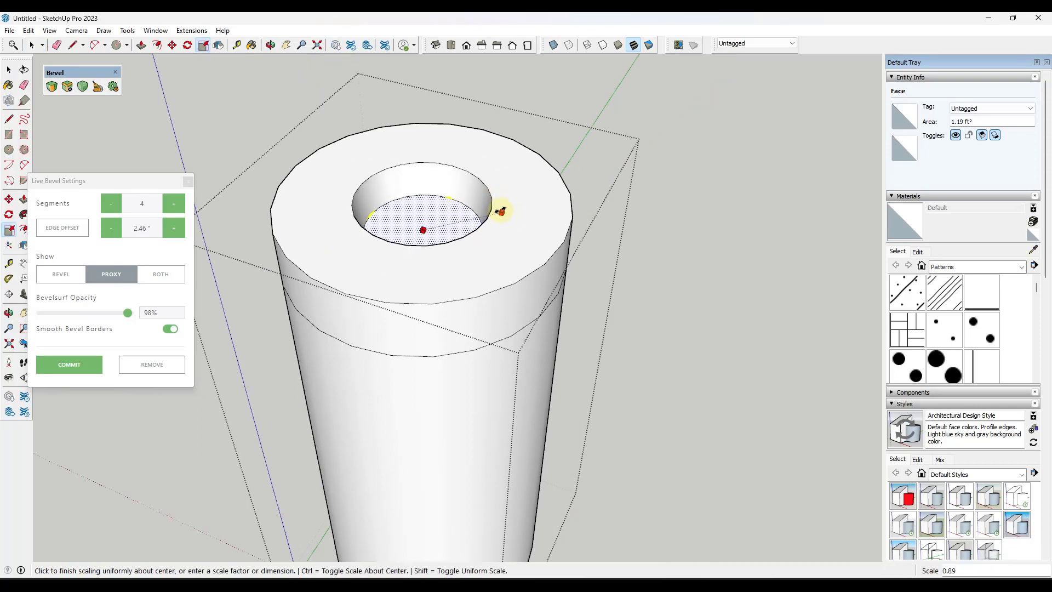
pyautogui.click(161, 274)
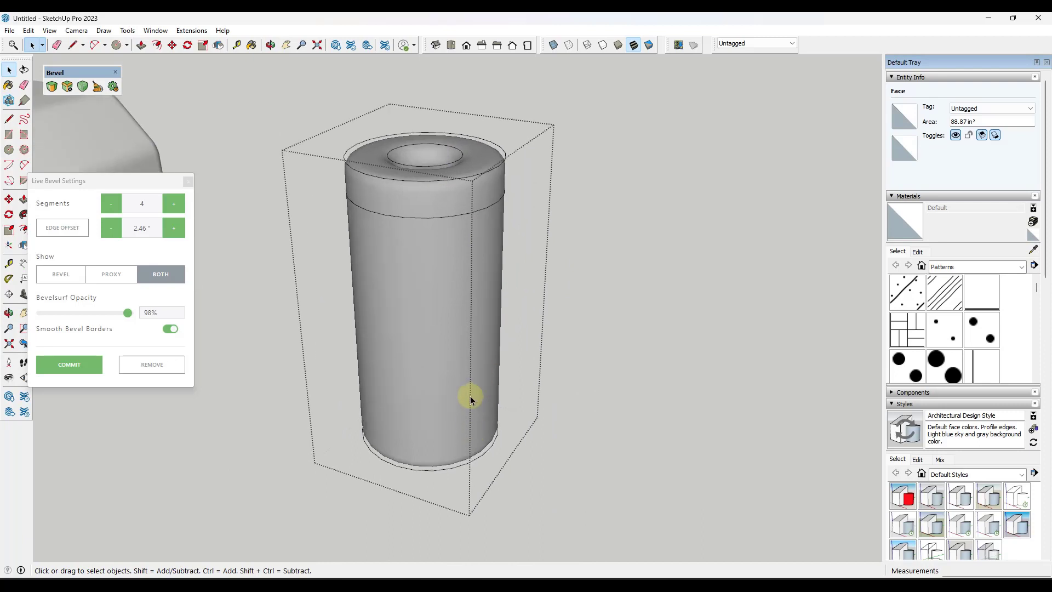
pyautogui.moveTo(192, 353)
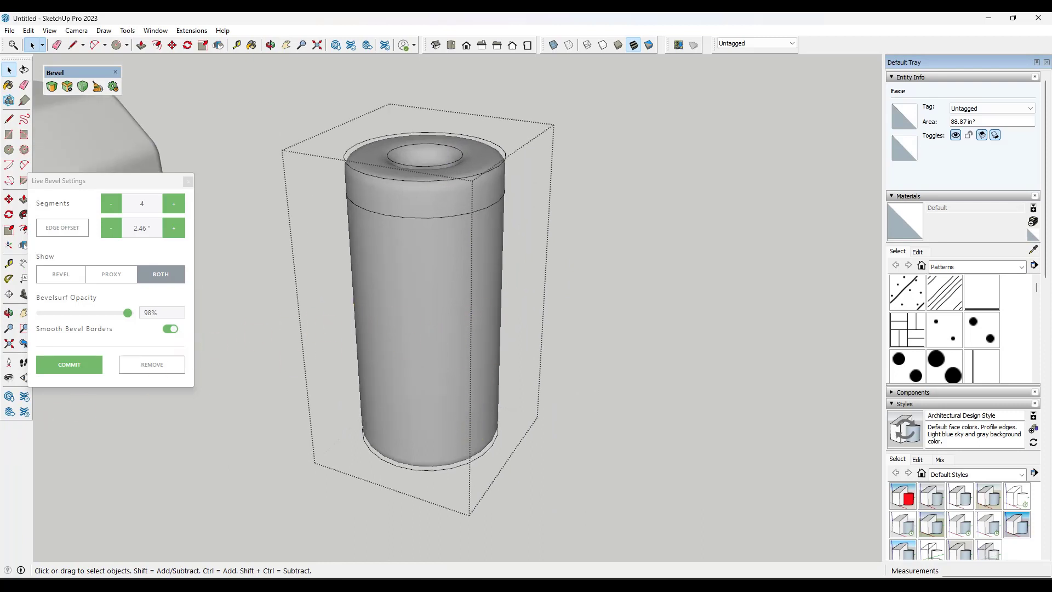
# Auto-soften the rounded box's bevel edges, deselect, and turn off Hidden Geometry
pyautogui.click(68, 364)
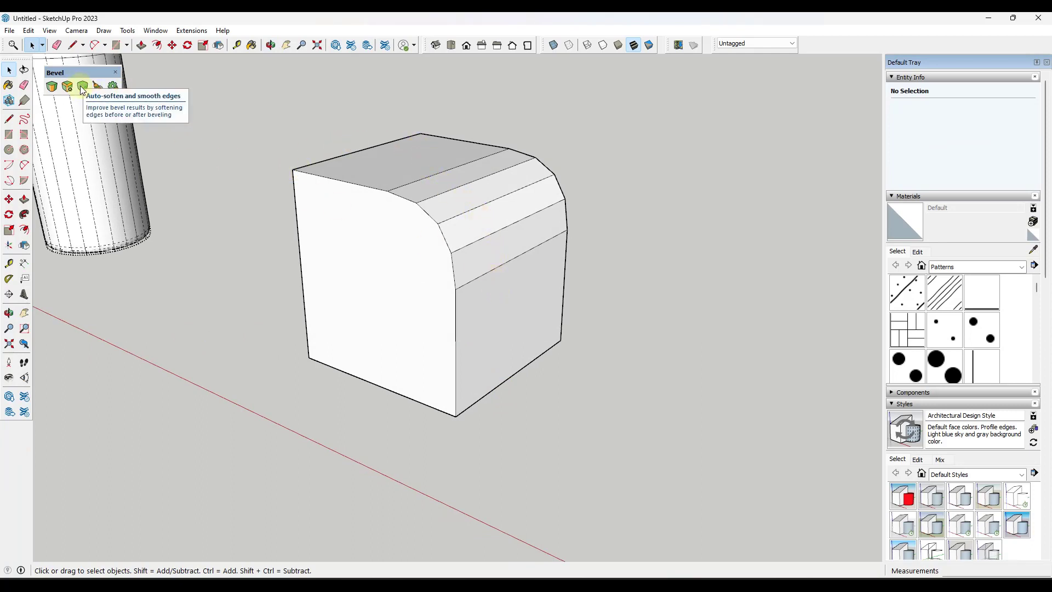
pyautogui.moveTo(249, 92)
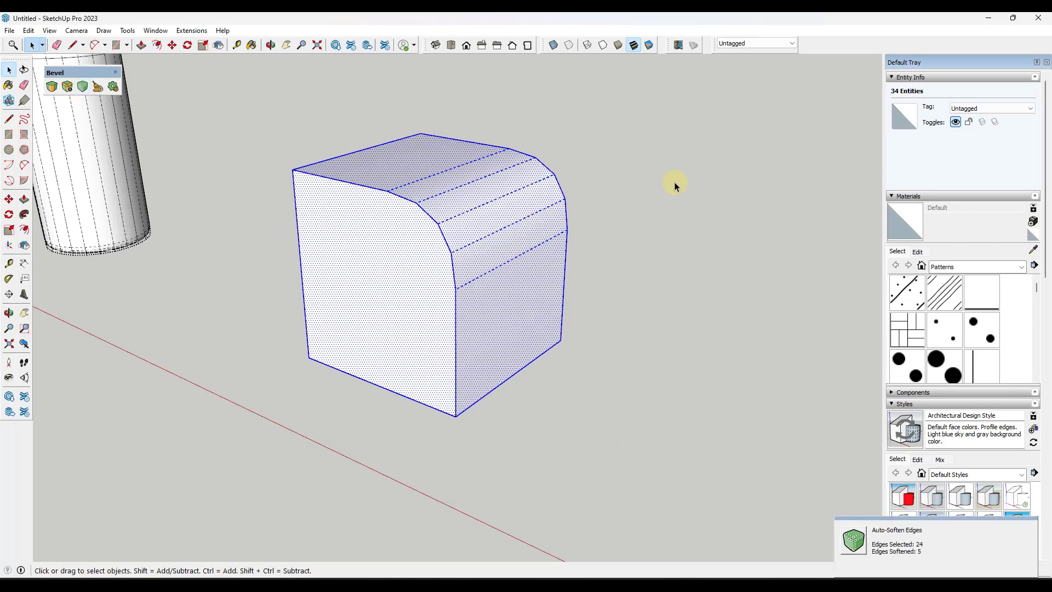
pyautogui.click(675, 185)
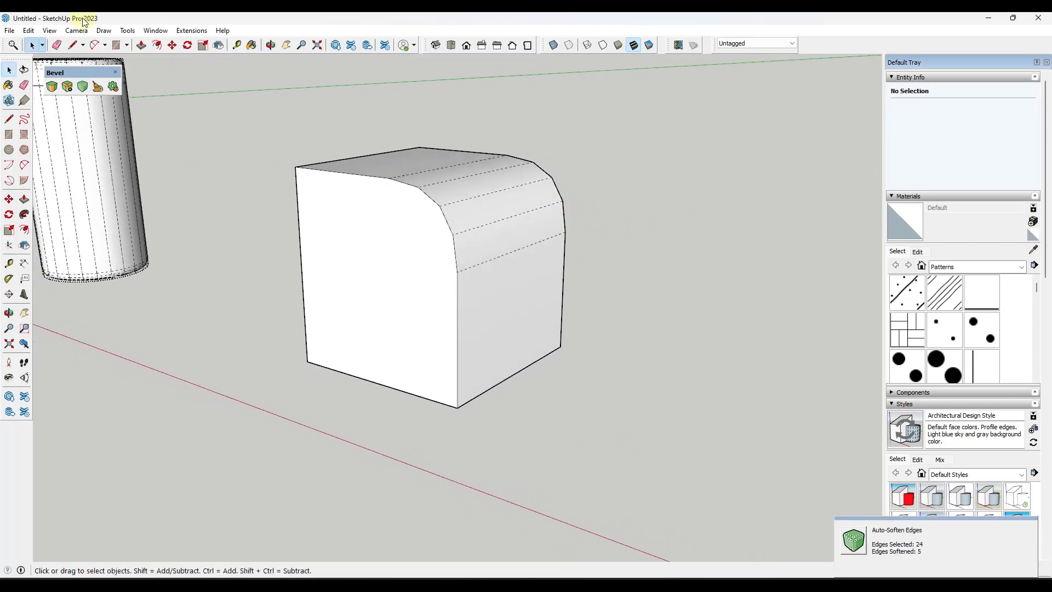
pyautogui.moveTo(440, 169)
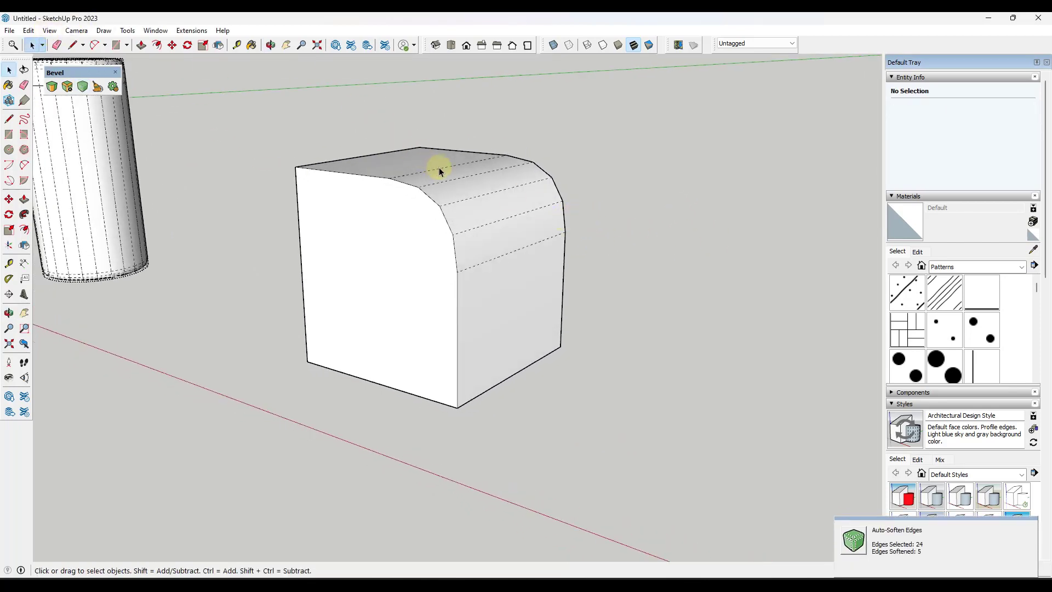
pyautogui.click(48, 30)
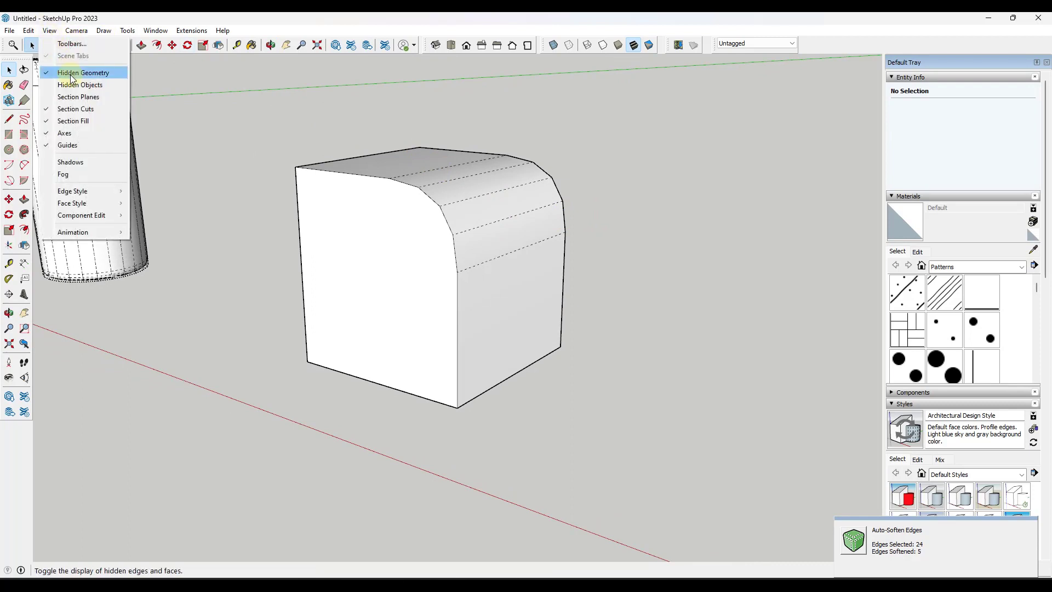
pyautogui.click(82, 72)
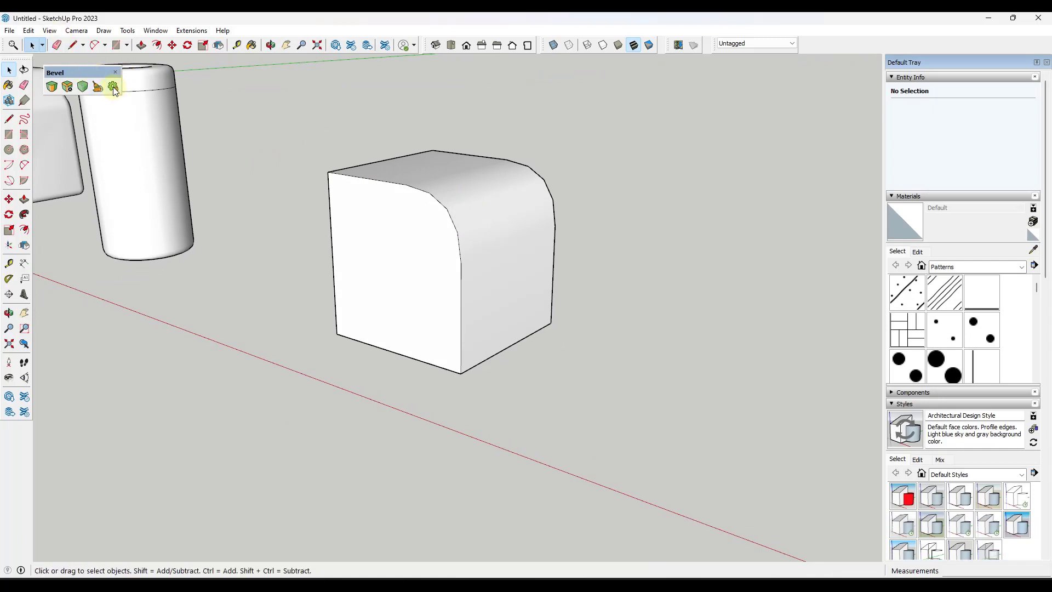
# Auto-soften every edge of the rounded box at a 90° angle, then change the soften angle to 45°
pyautogui.click(112, 86)
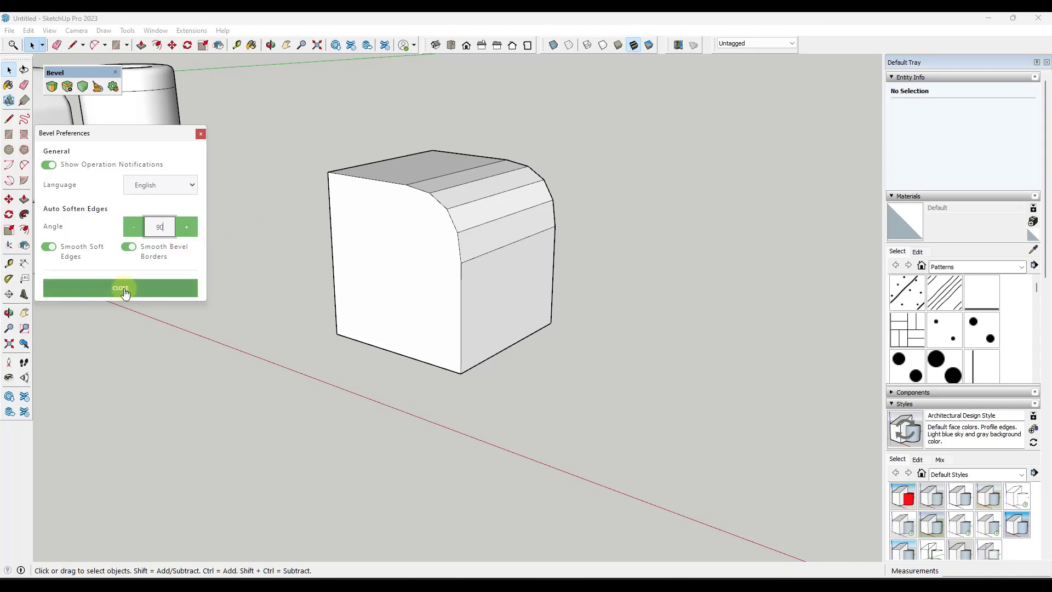
pyautogui.click(120, 288)
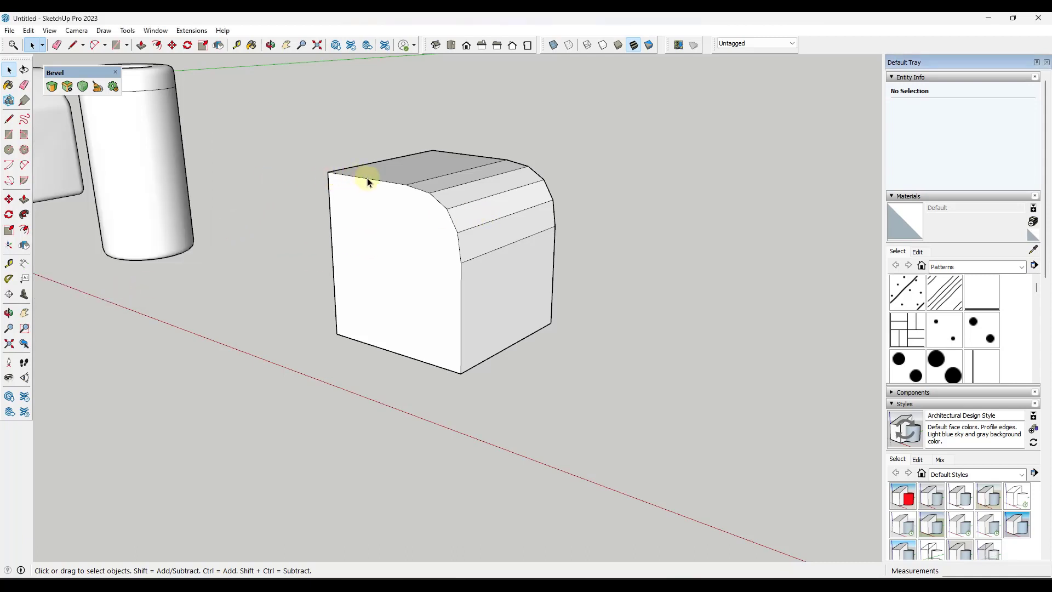
pyautogui.moveTo(279, 129)
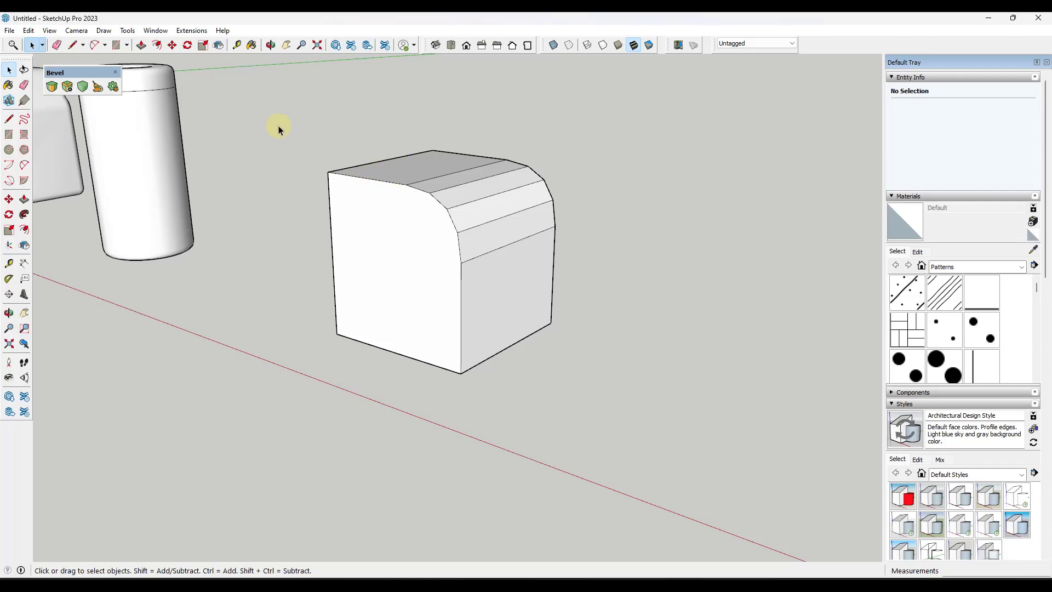
pyautogui.click(437, 262)
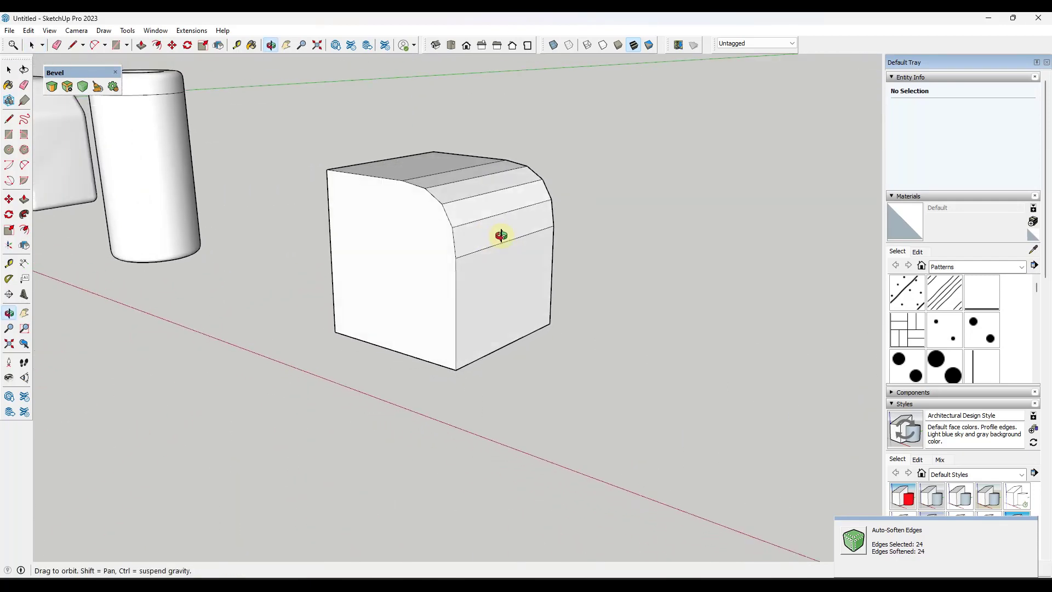
pyautogui.click(114, 86)
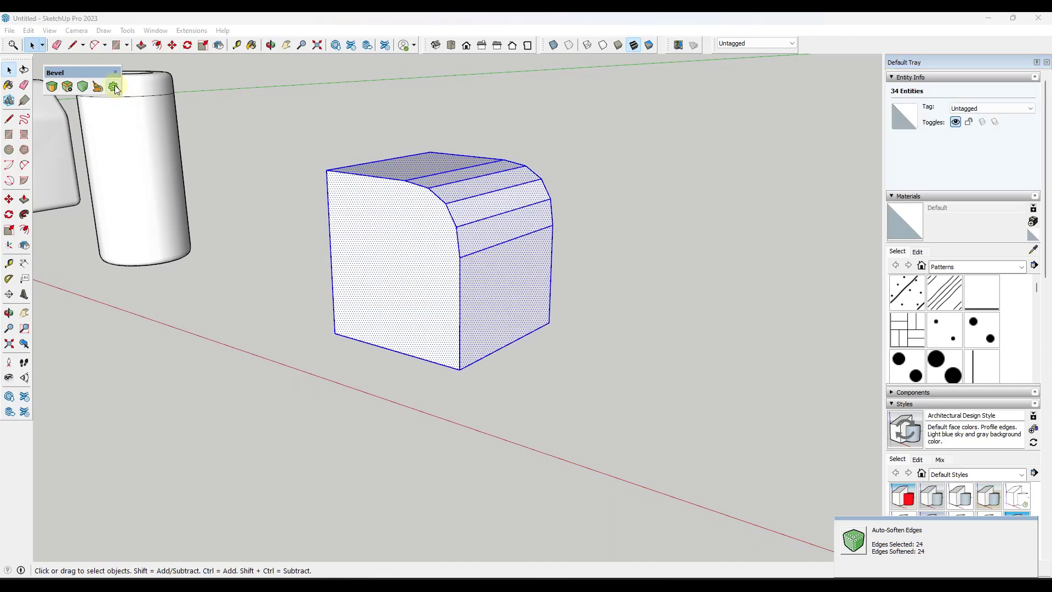
pyautogui.click(113, 86)
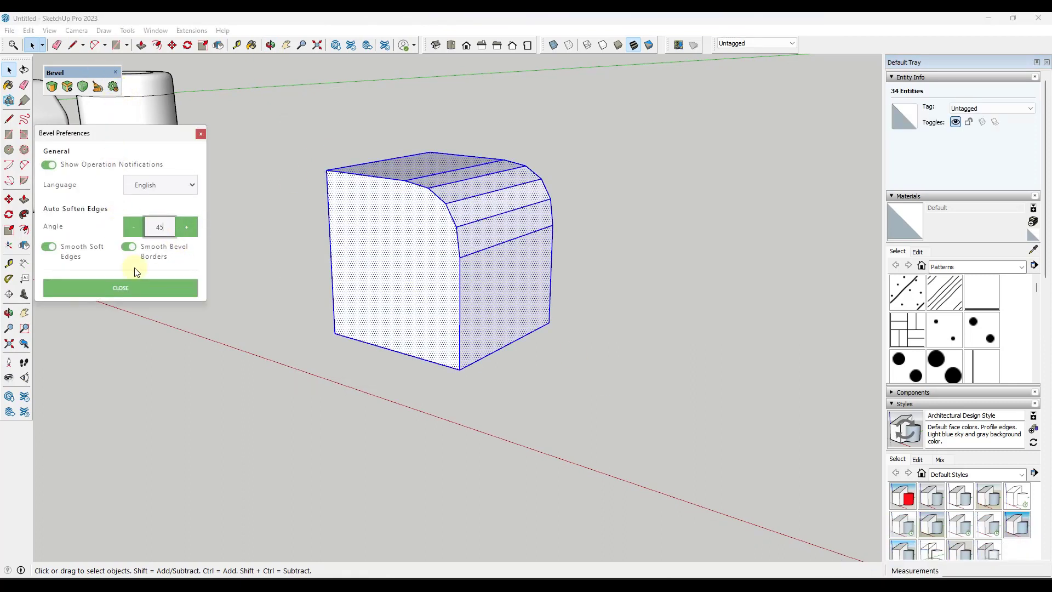
pyautogui.click(120, 287)
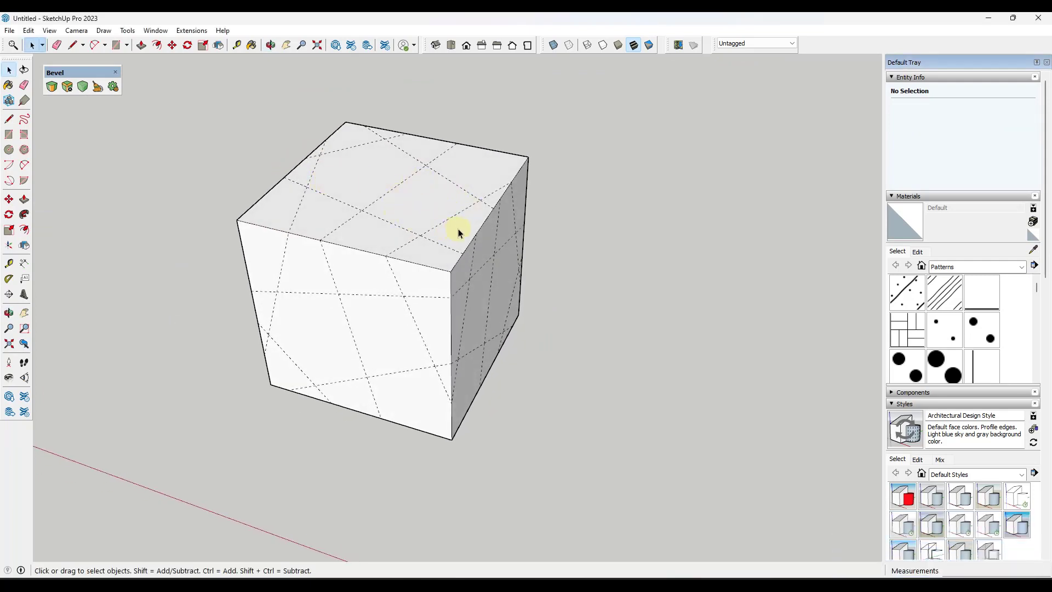
# Window-select the cube, clean its coplanar diagonal edges, and bevel the three front-top corner edges
pyautogui.click(52, 86)
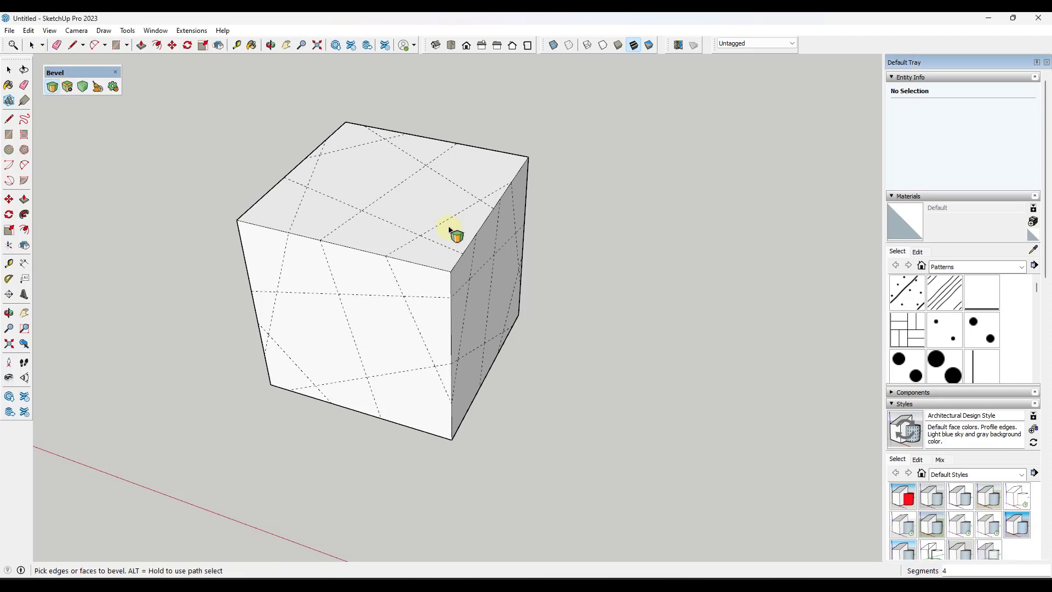
pyautogui.click(489, 245)
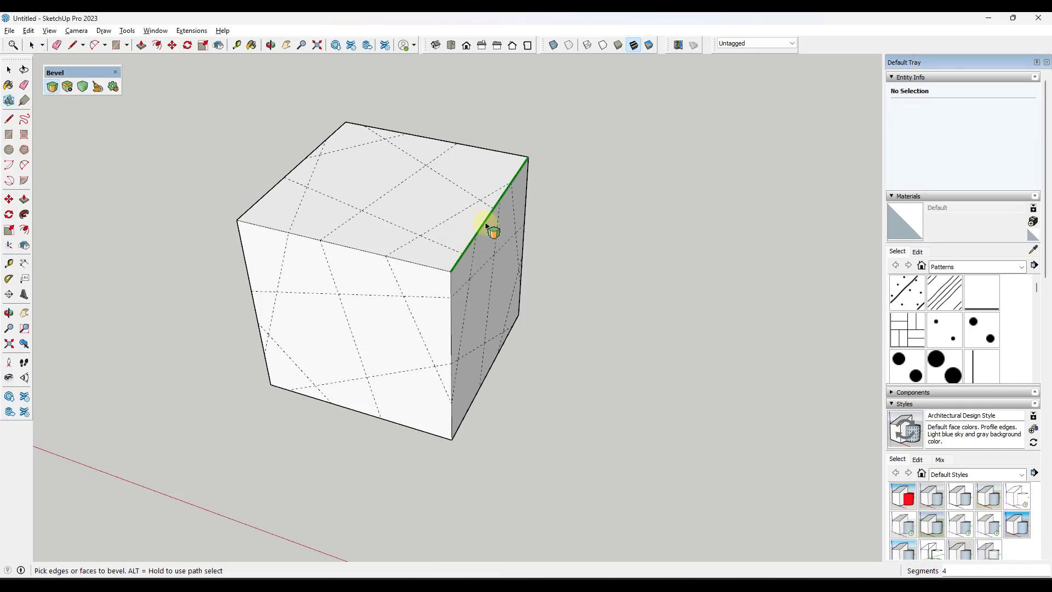
pyautogui.moveTo(544, 243)
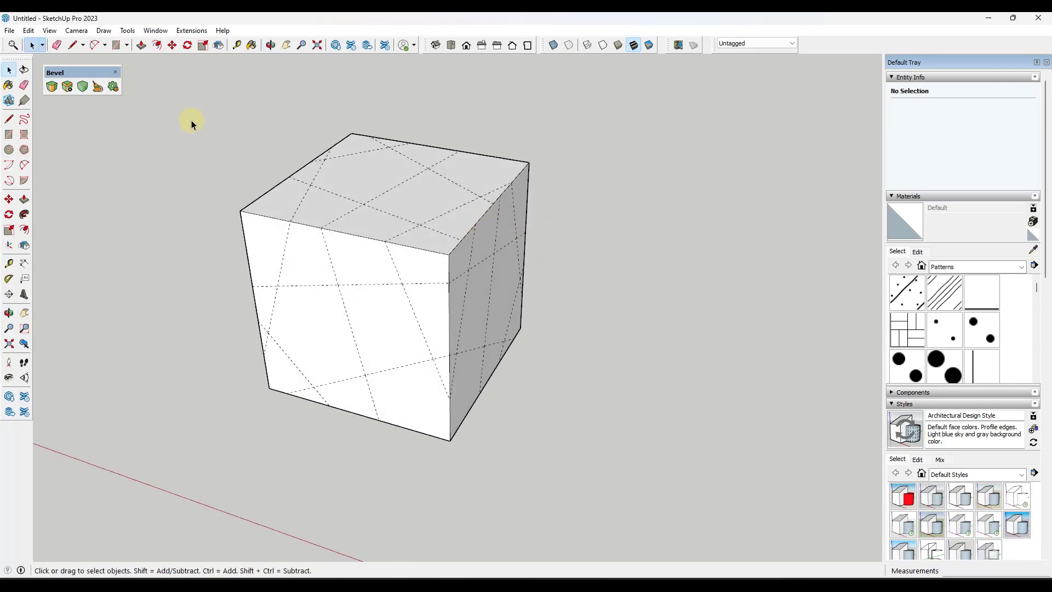
pyautogui.moveTo(192, 123); pyautogui.dragTo(427, 369)
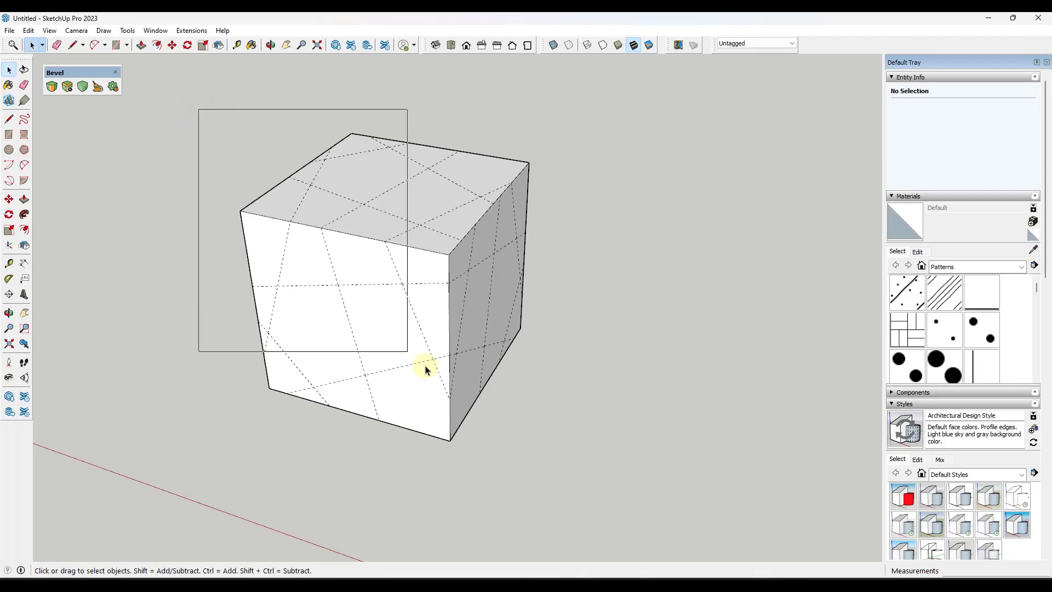
pyautogui.click(98, 87)
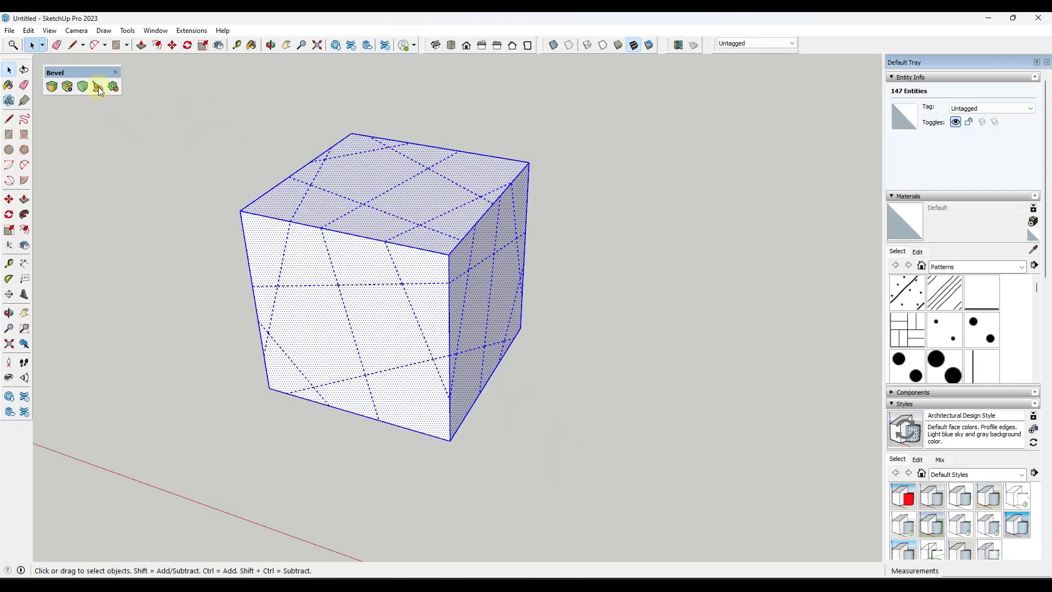
pyautogui.moveTo(99, 87)
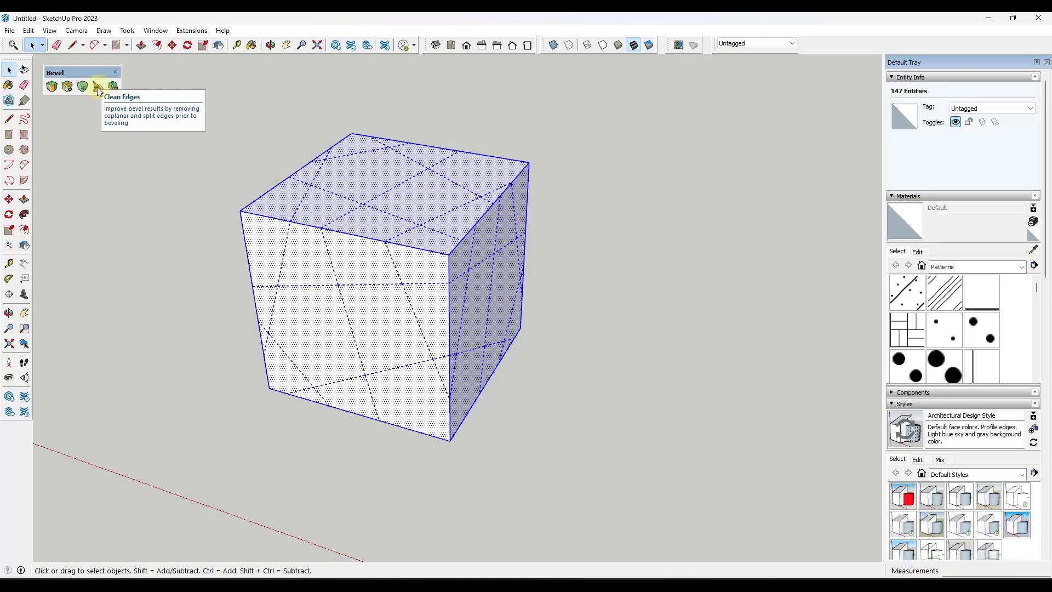
pyautogui.click(97, 86)
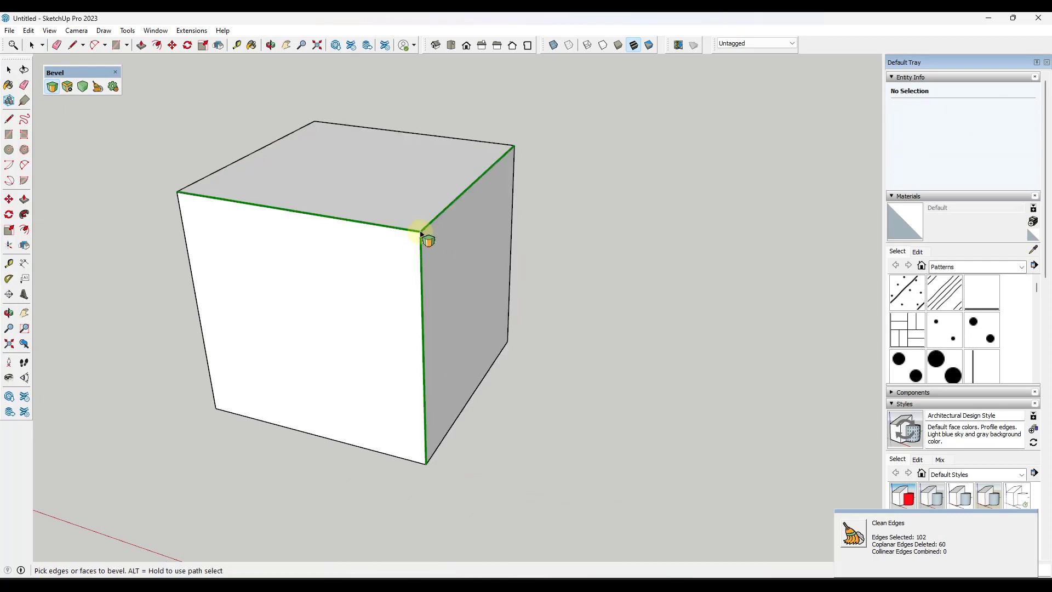
pyautogui.click(420, 233)
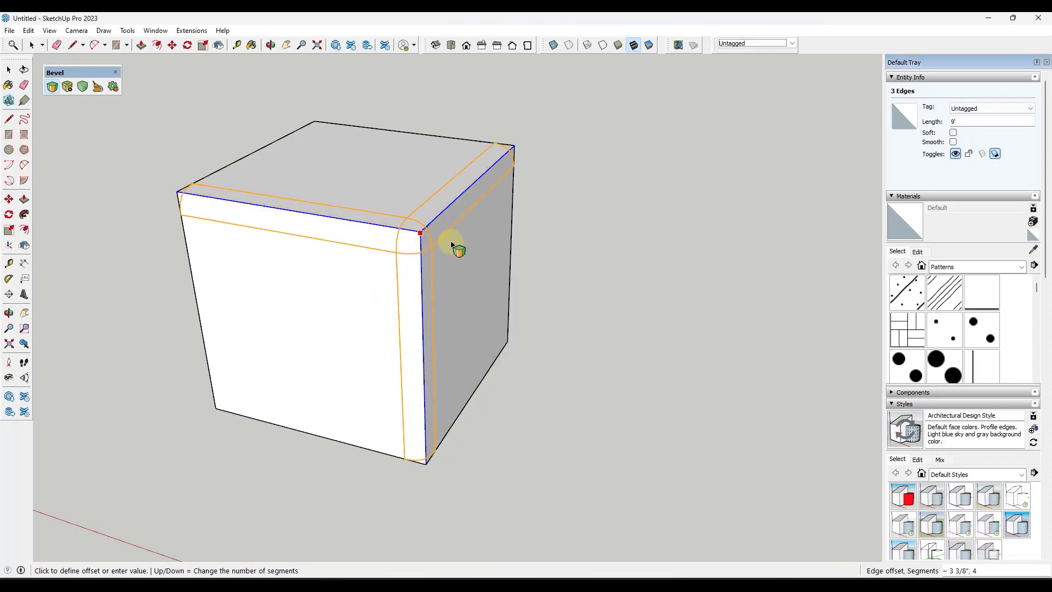
pyautogui.click(451, 247)
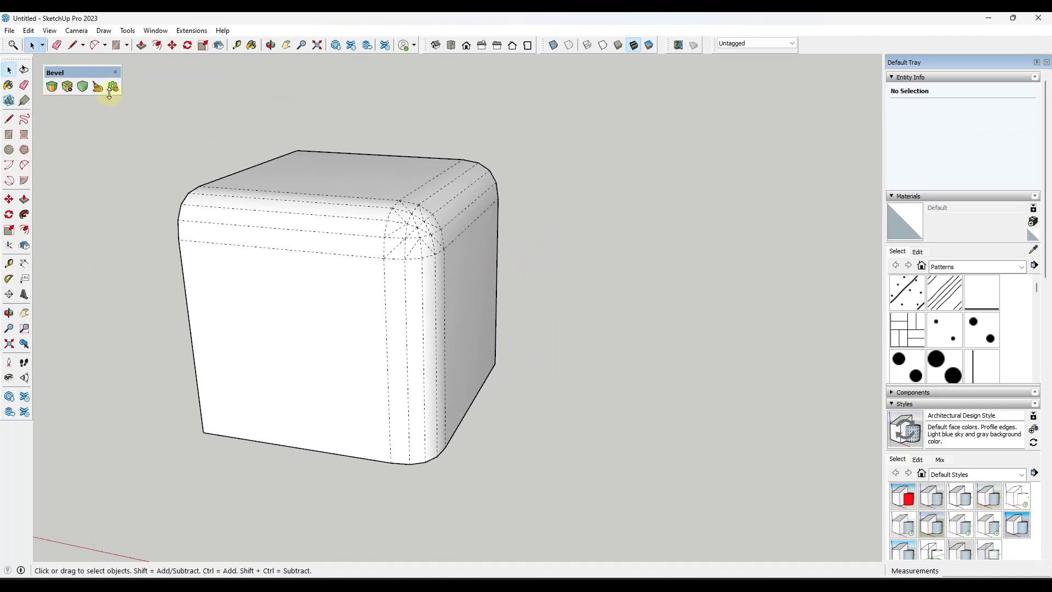
pyautogui.moveTo(83, 86)
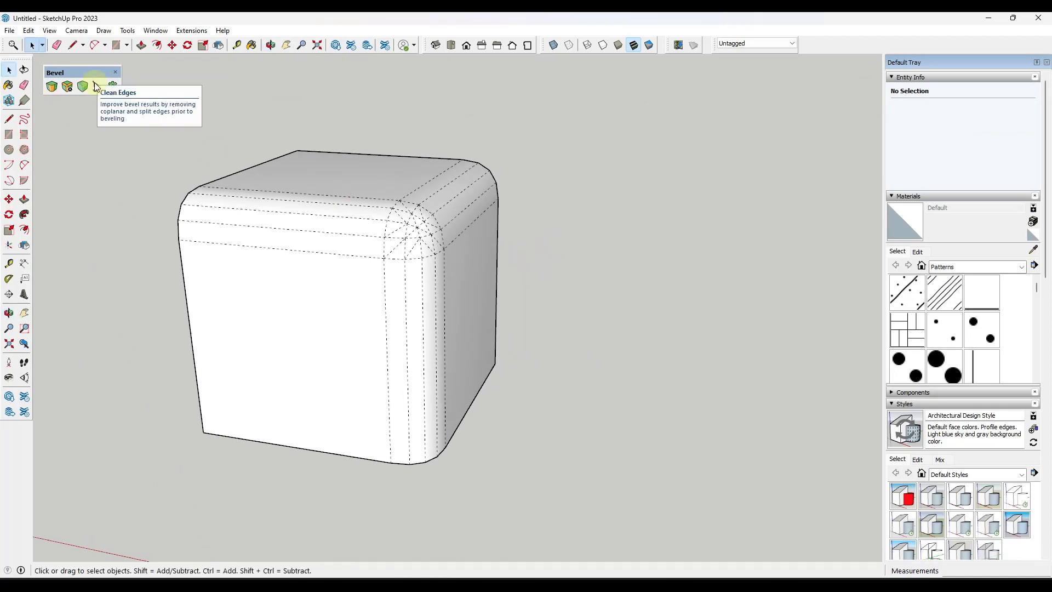